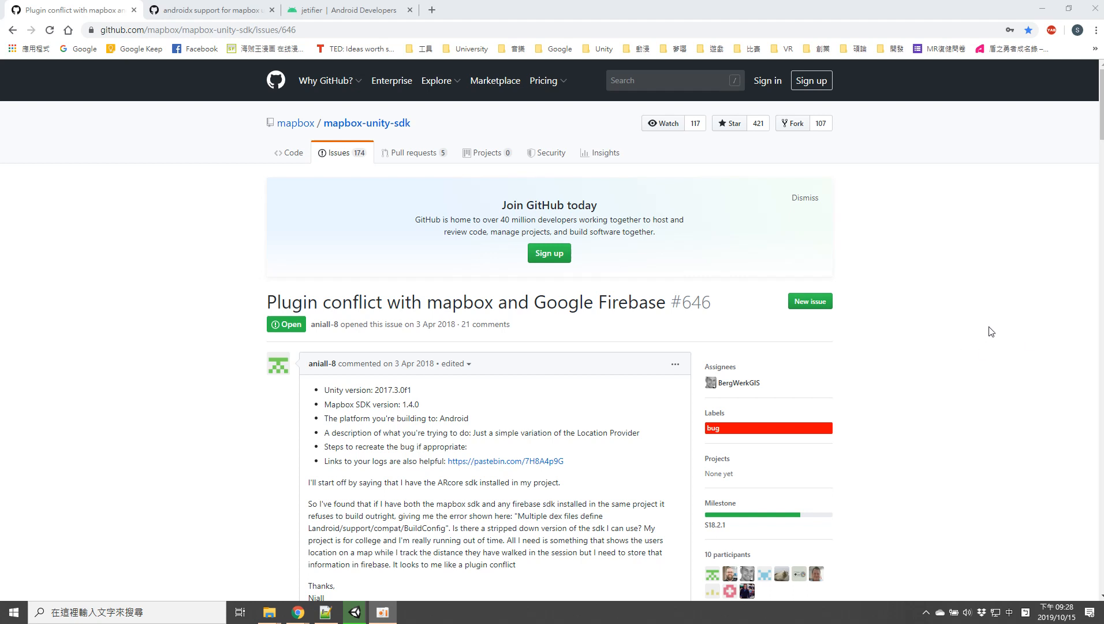
mouse_move(391, 519)
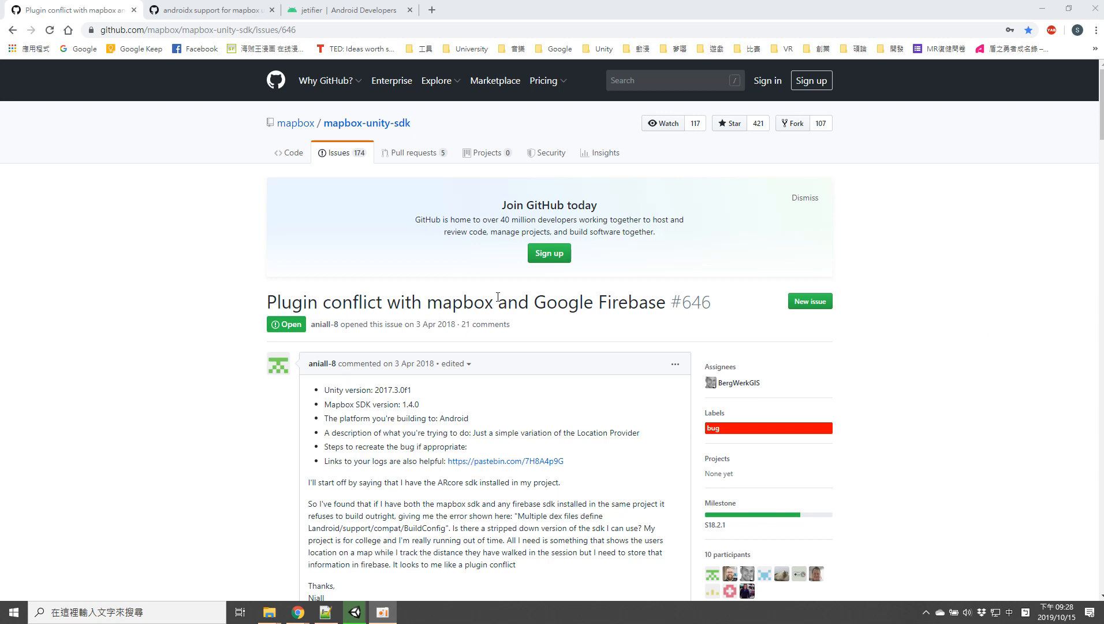
mouse_move(473, 373)
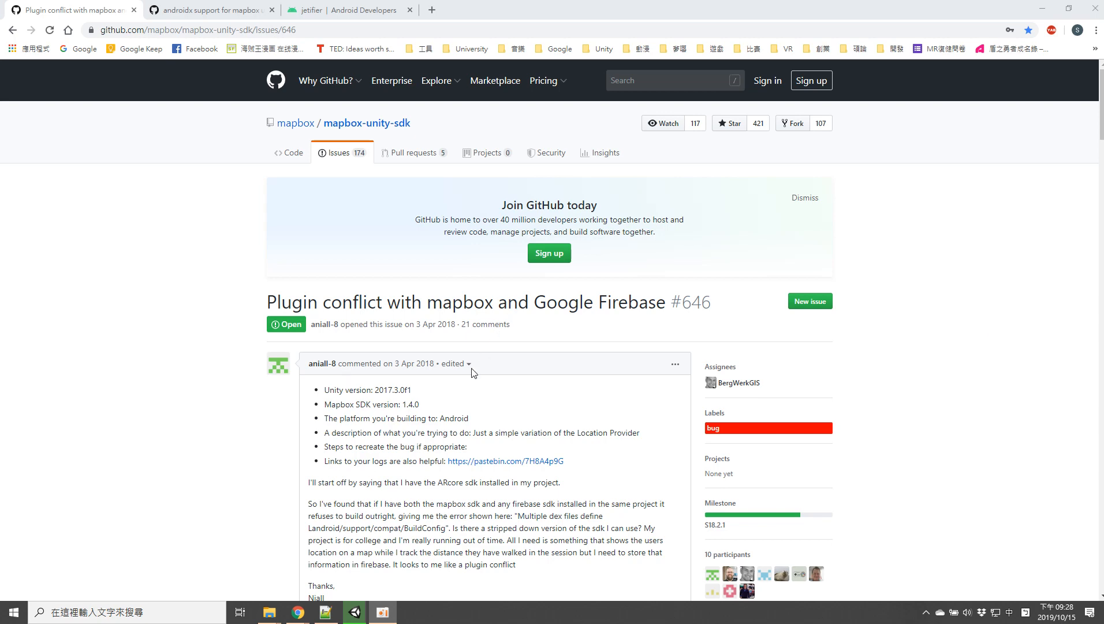
Step: Reread the plugin conflict issue, then select firebase_unity_sdk_6.6.0 in Downloads
scroll(down, 3)
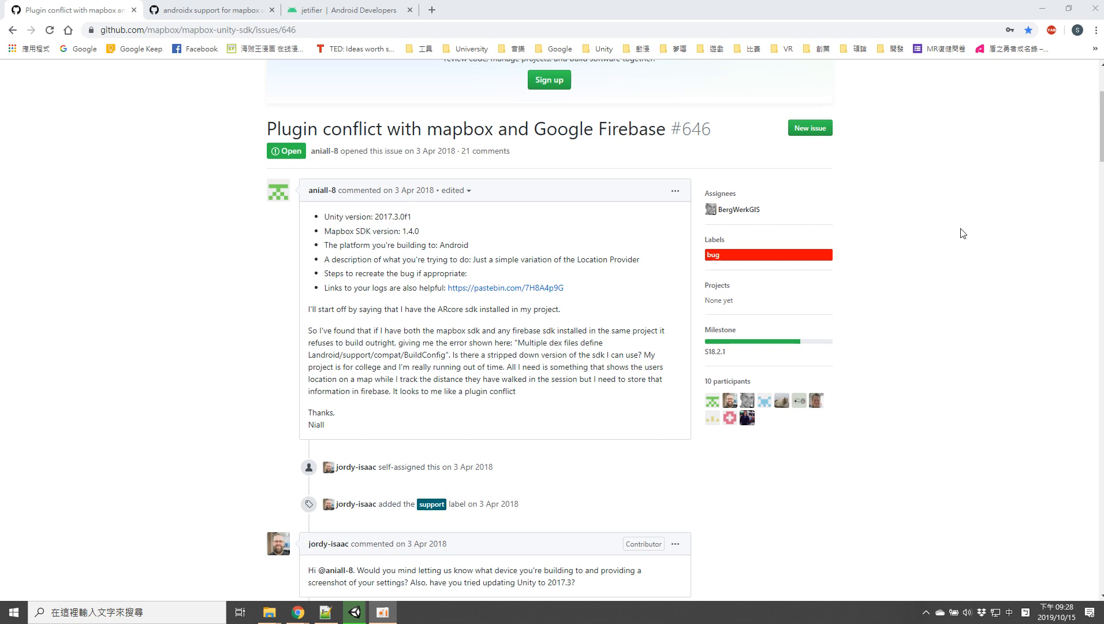
mouse_move(1098, 135)
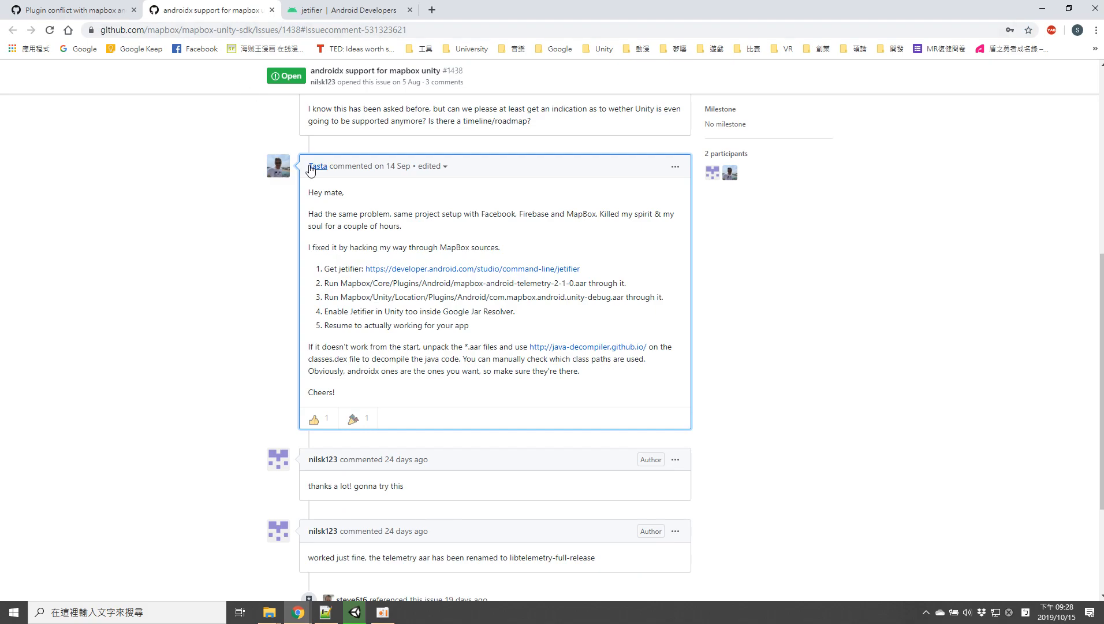
click(69, 13)
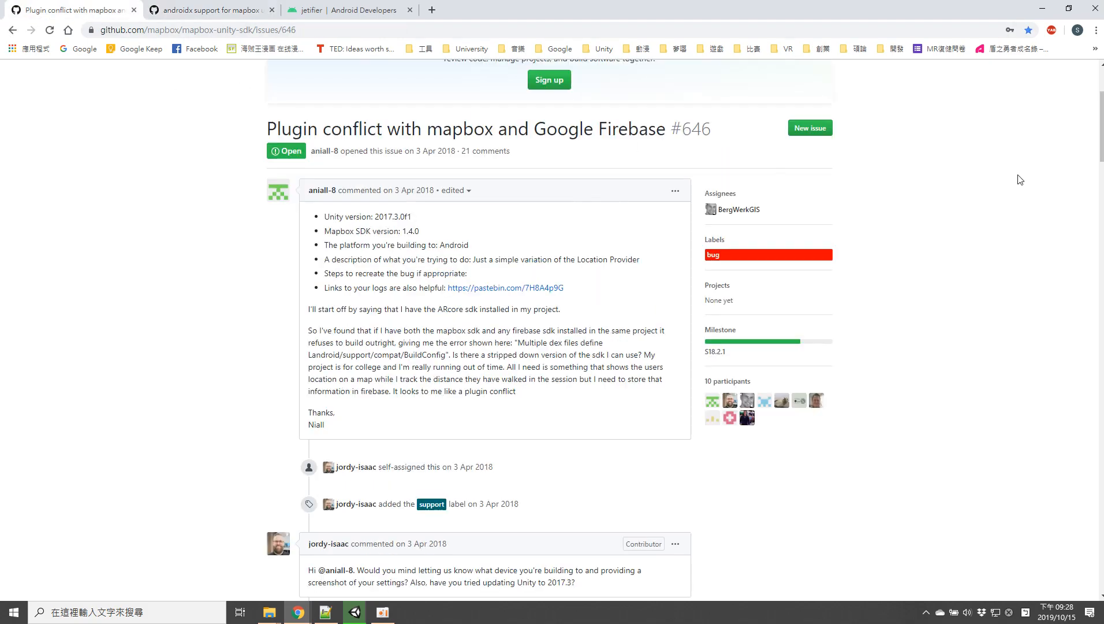
scroll(down, 3)
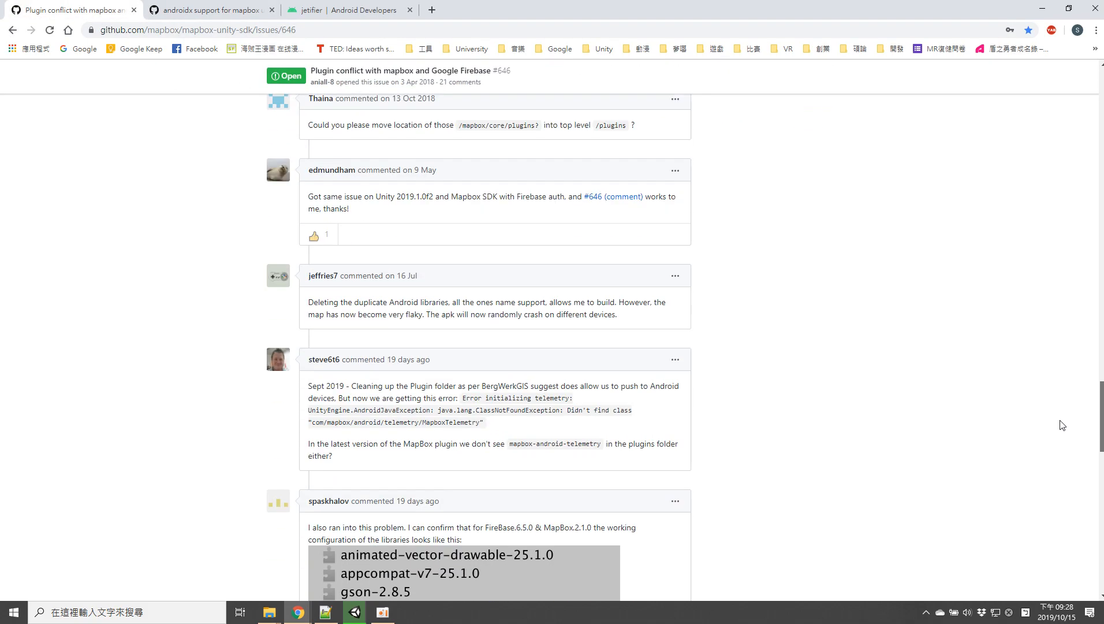
scroll(down, 3)
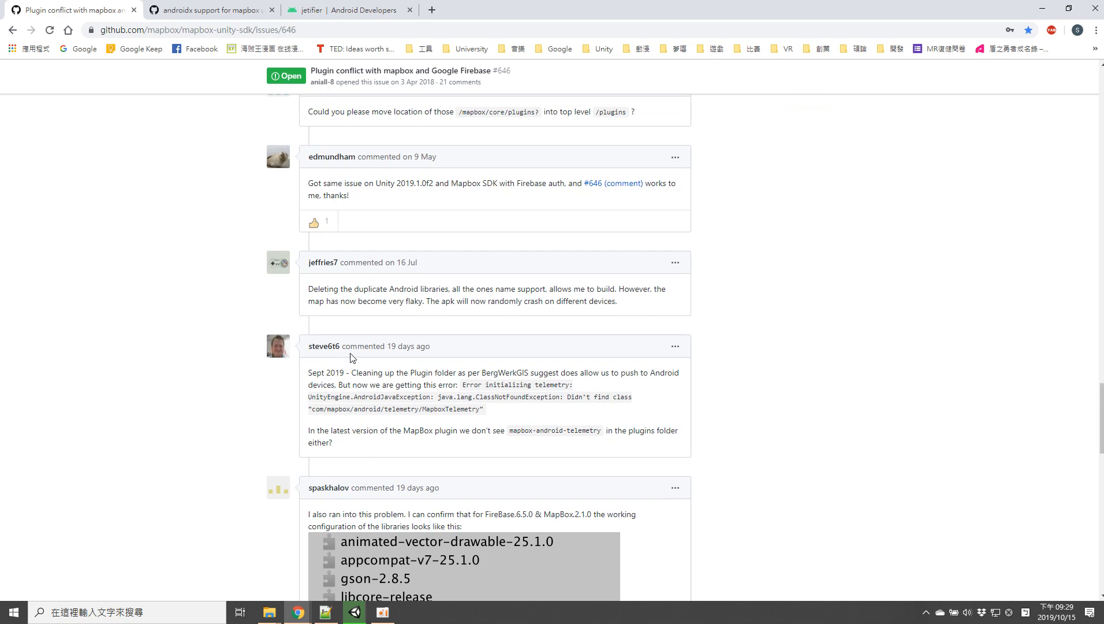
mouse_move(1086, 398)
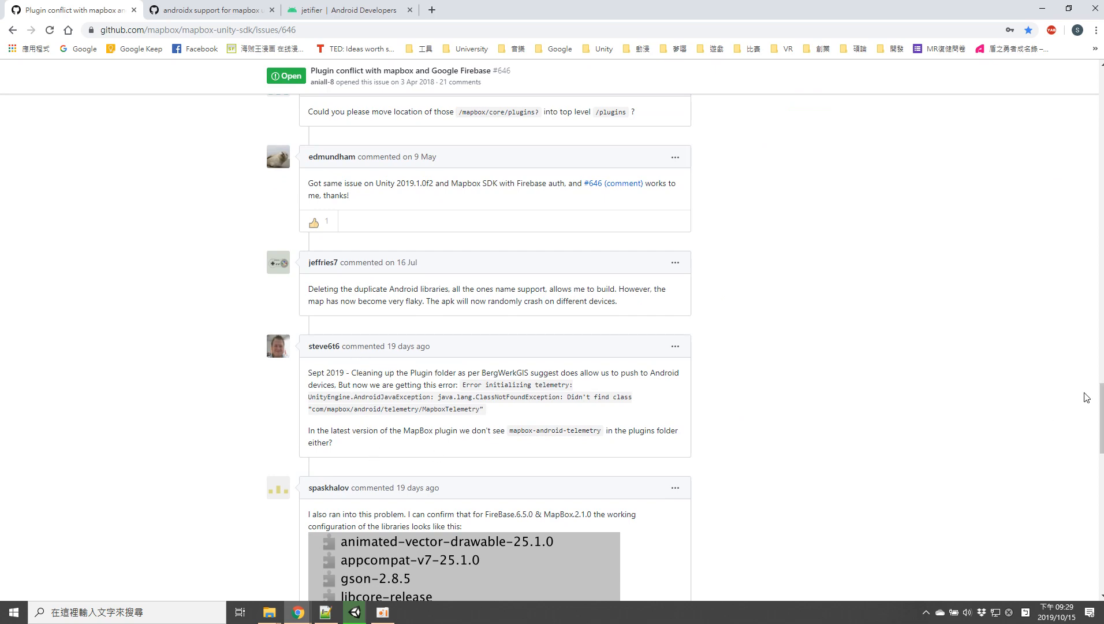
scroll(down, 3)
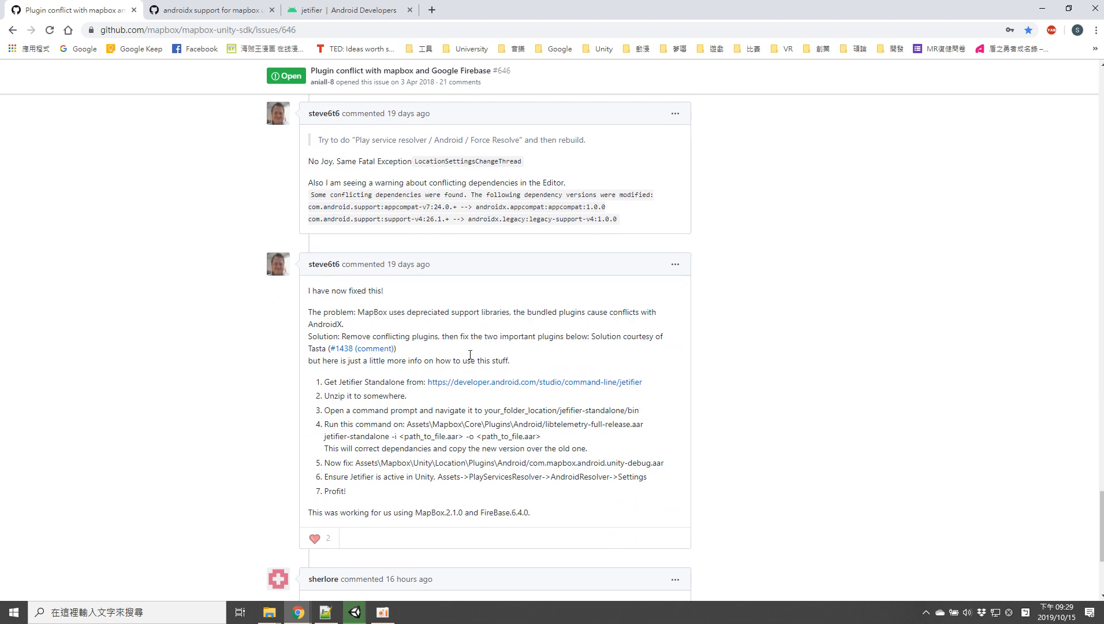
mouse_move(351, 265)
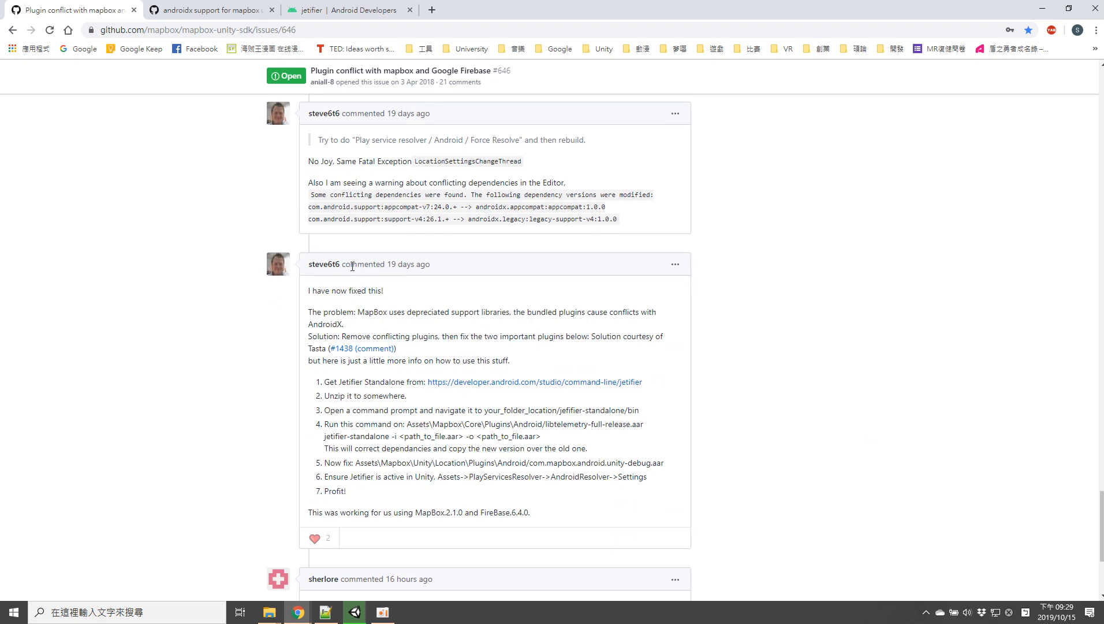
scroll(down, 3)
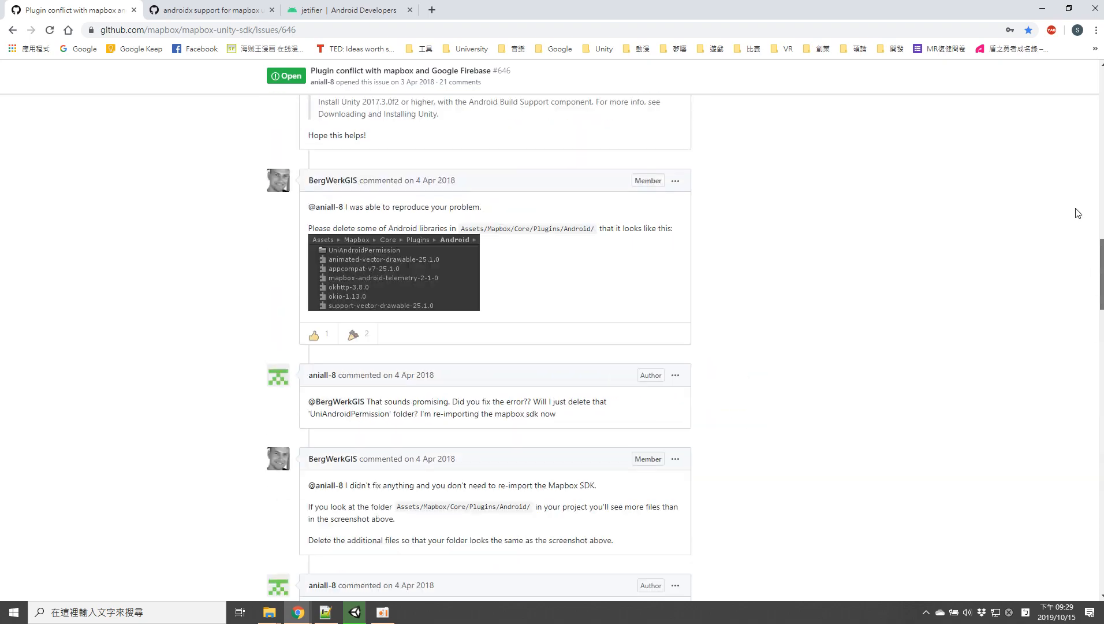
scroll(down, 3)
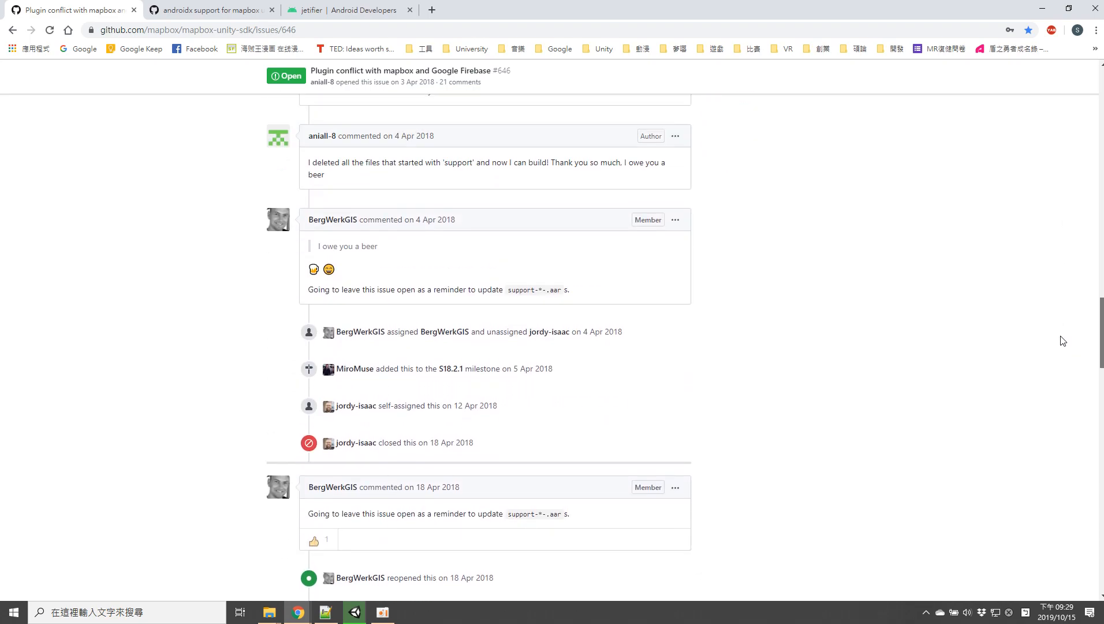
scroll(down, 3)
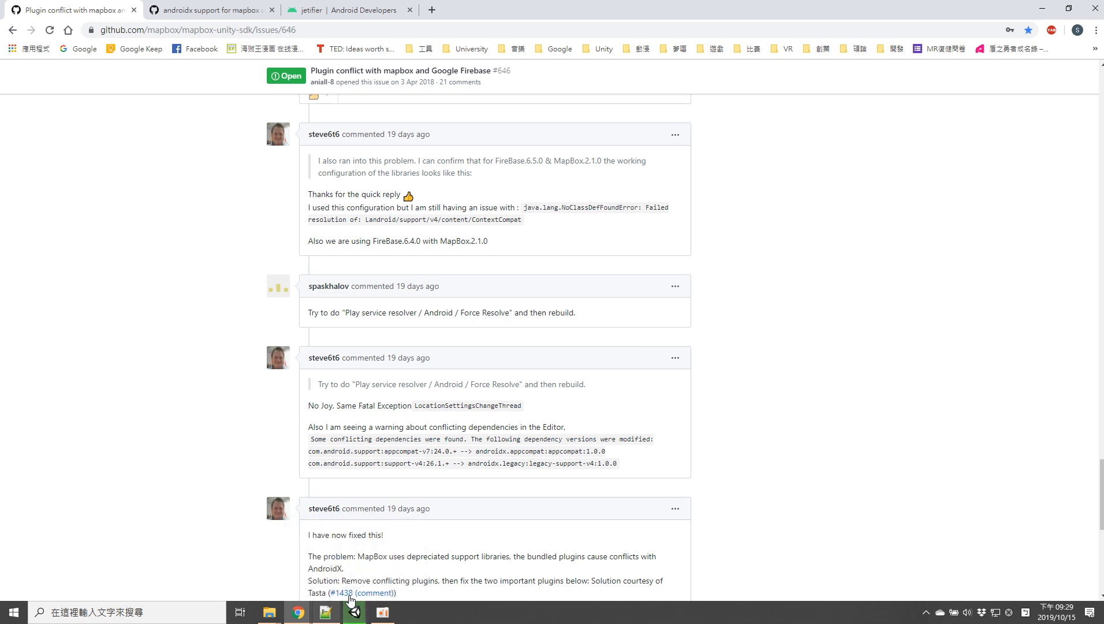
mouse_move(354, 612)
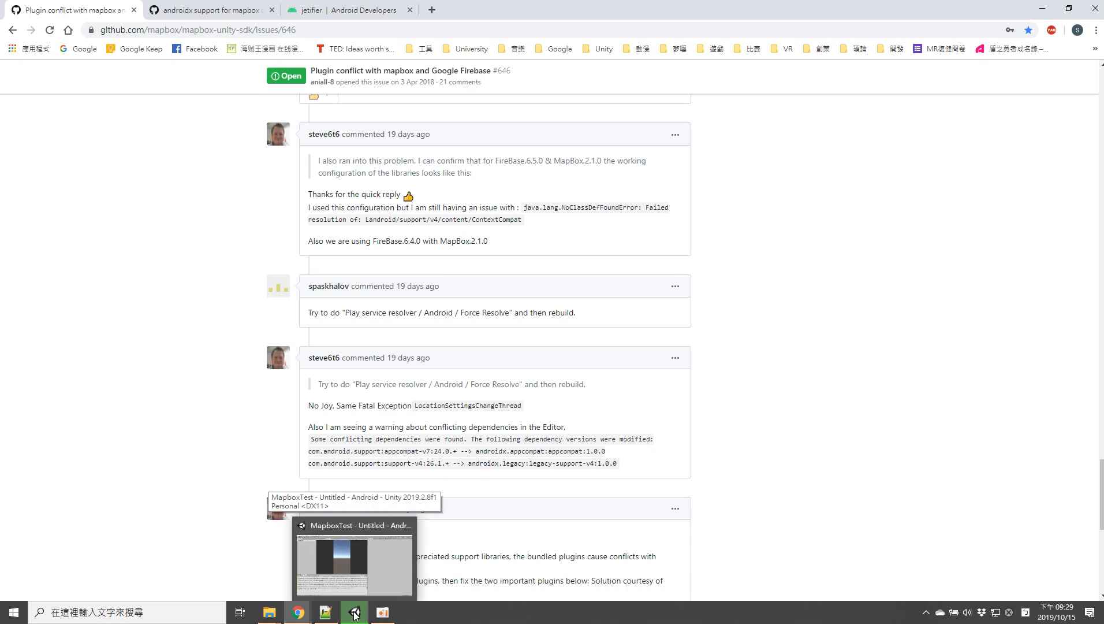
click(353, 613)
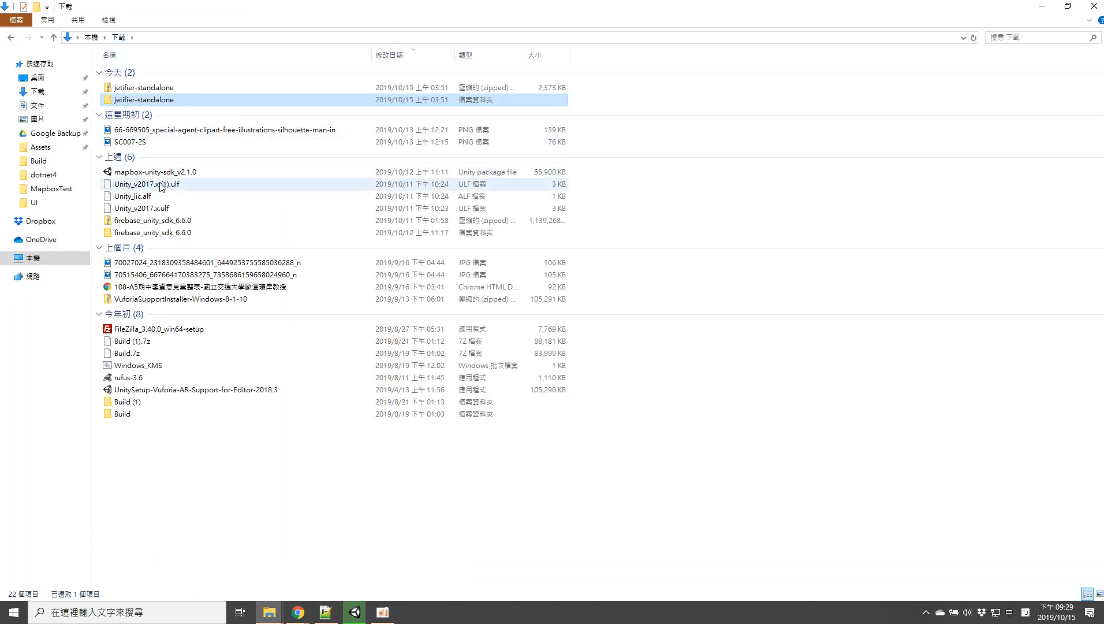
mouse_move(173, 176)
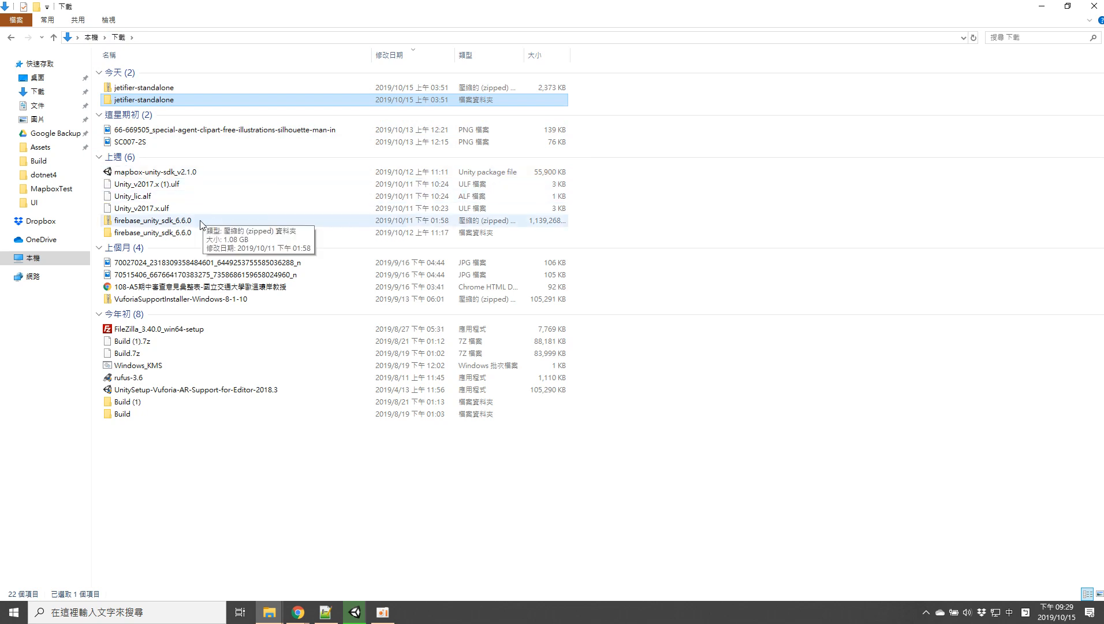
click(152, 220)
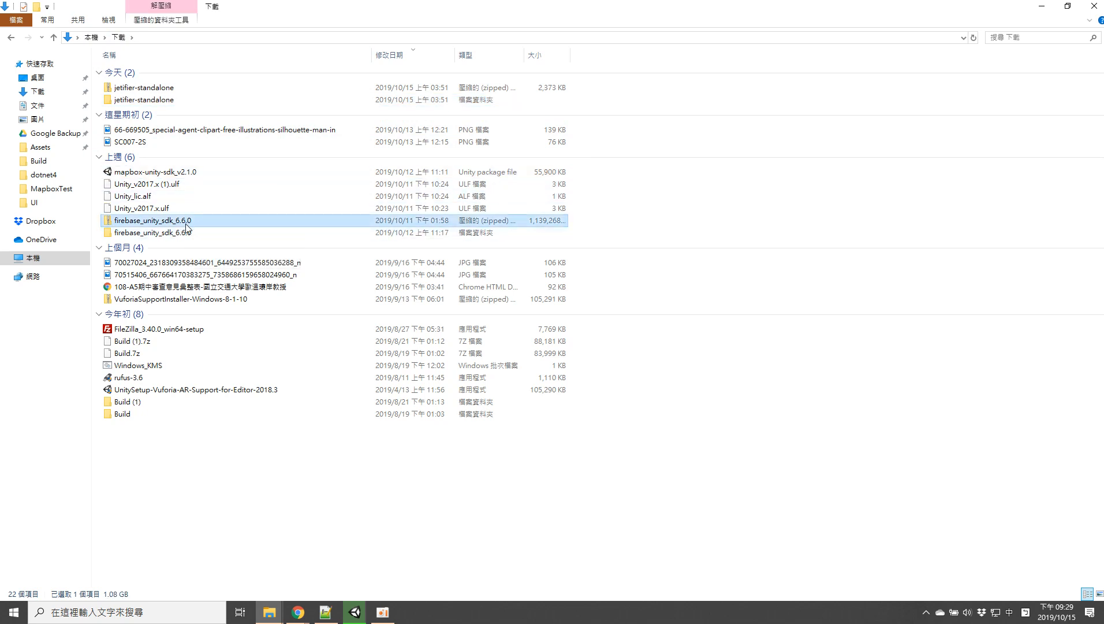
mouse_move(355, 612)
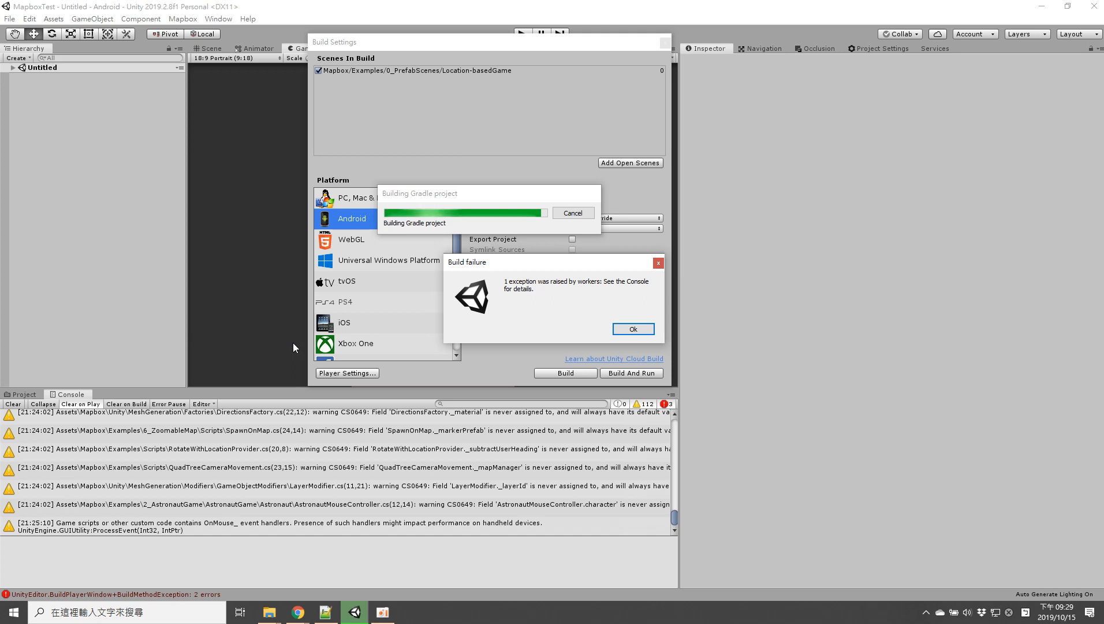
mouse_move(392, 276)
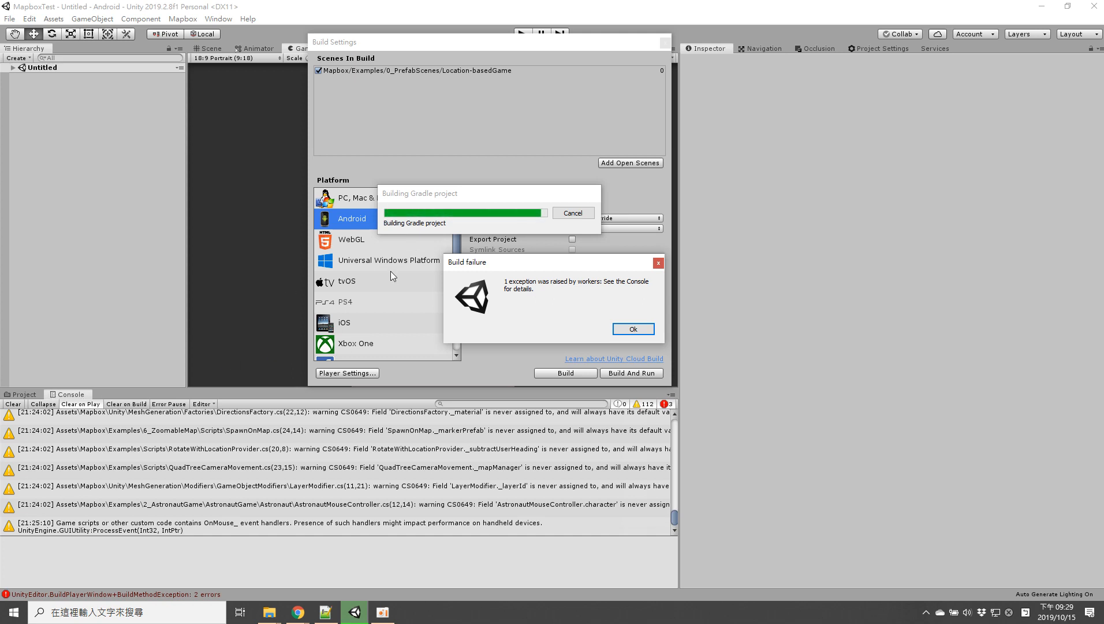
mouse_move(405, 247)
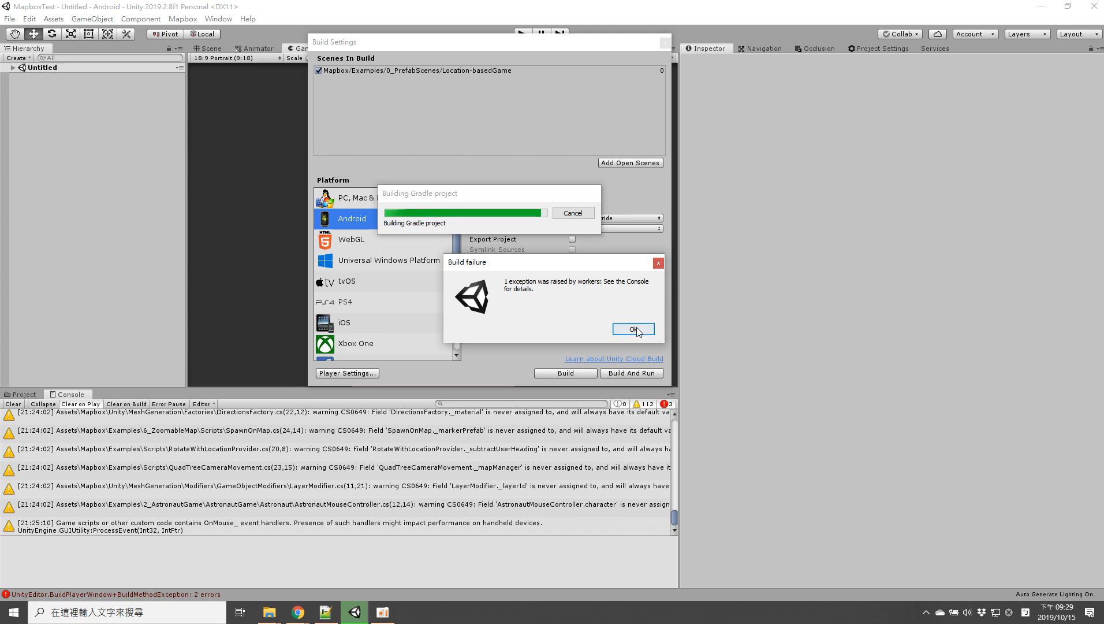
Step: Dismiss the build failure, review the duplicate androidx/support-compat class errors, and search assets for 'su'
click(633, 329)
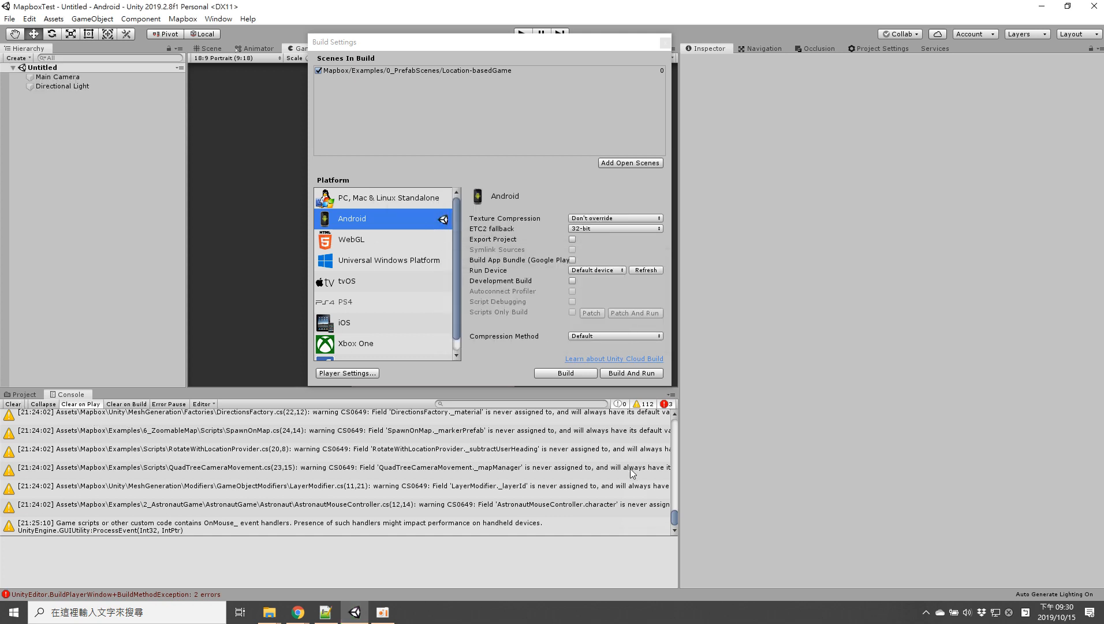
click(565, 373)
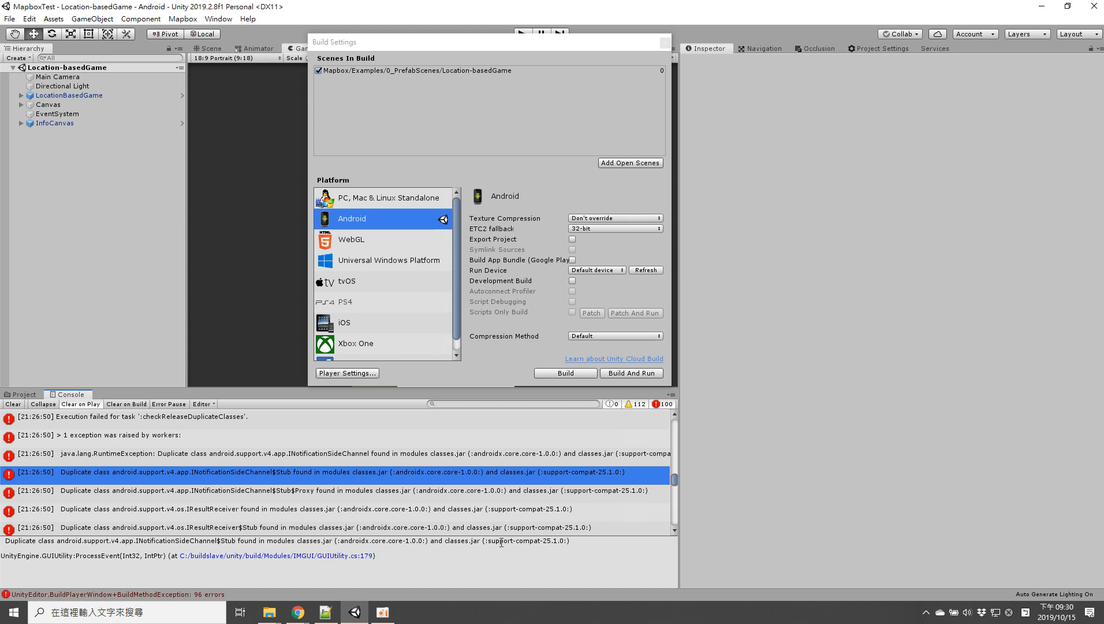
mouse_move(11, 399)
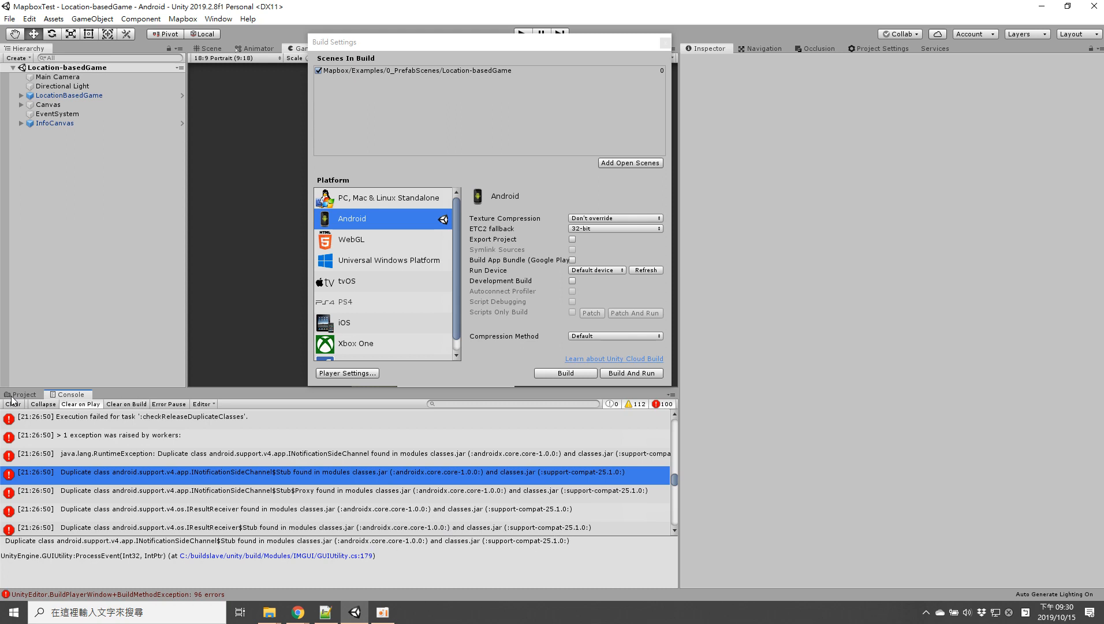
click(24, 394)
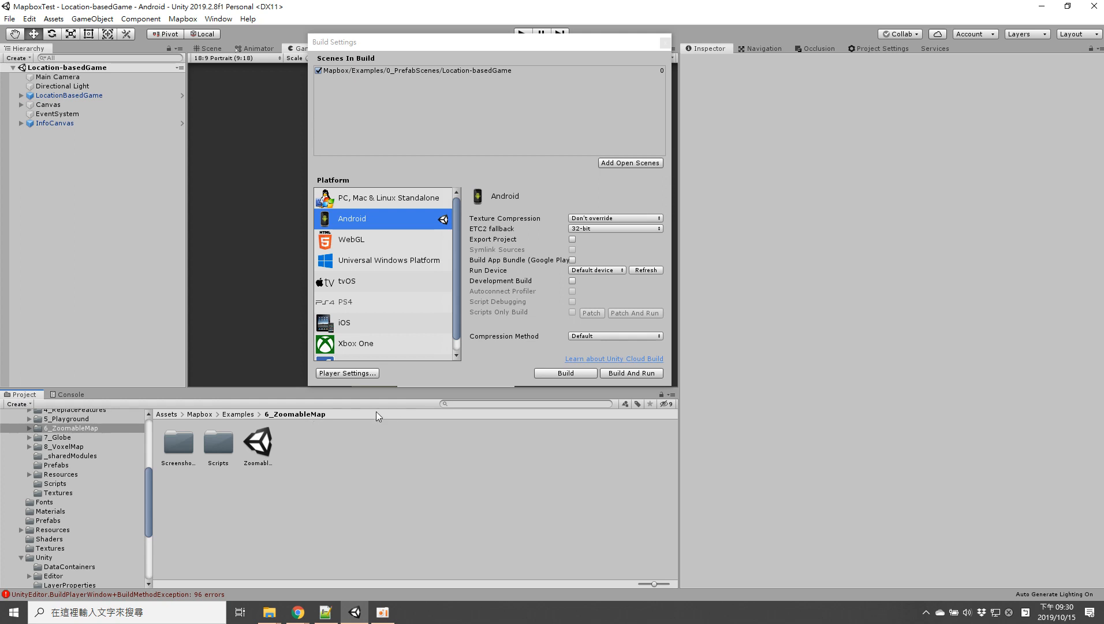
click(69, 395)
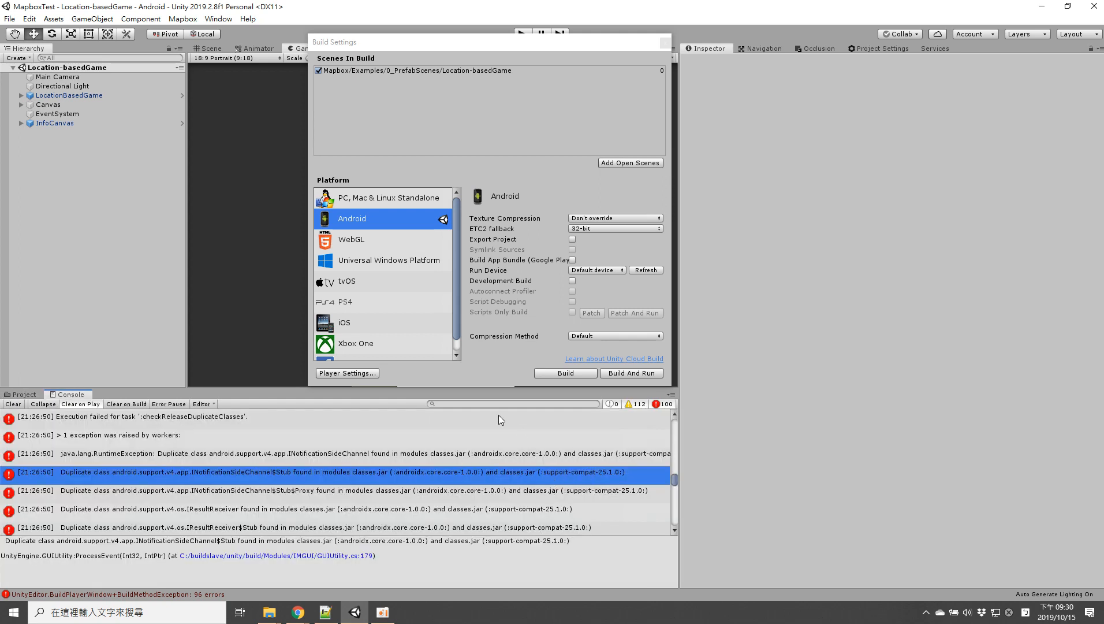
click(22, 394)
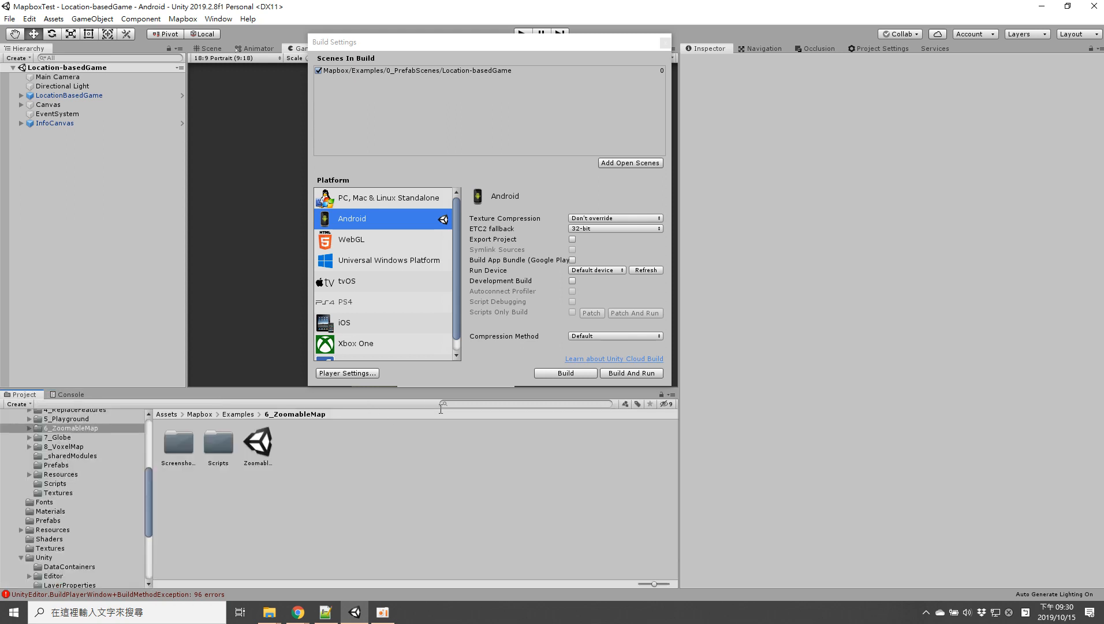
text(su)
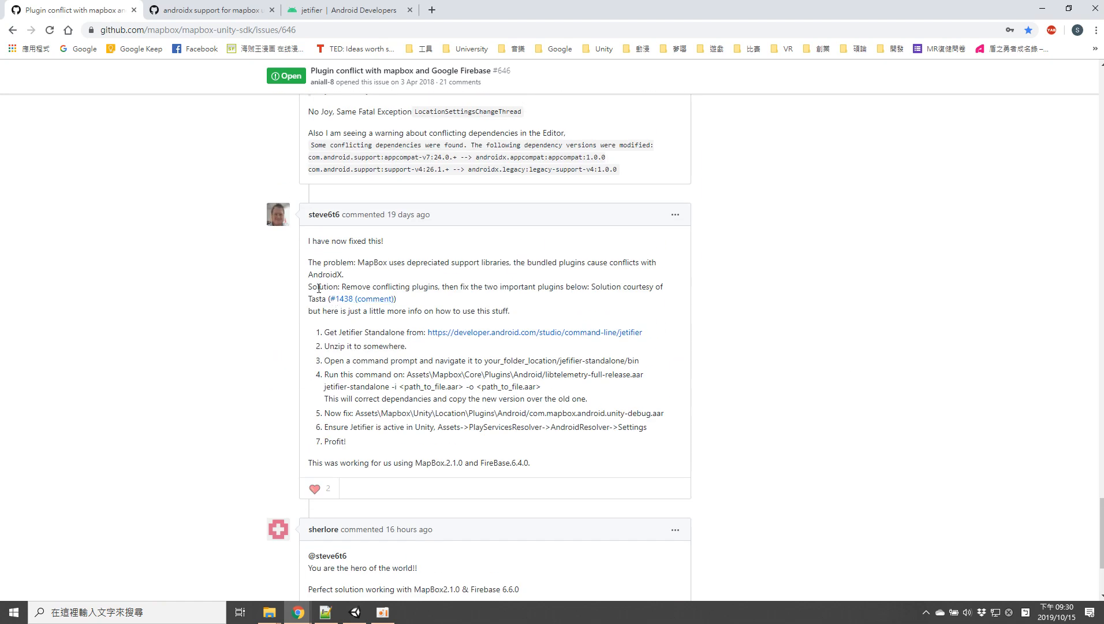
mouse_move(526, 284)
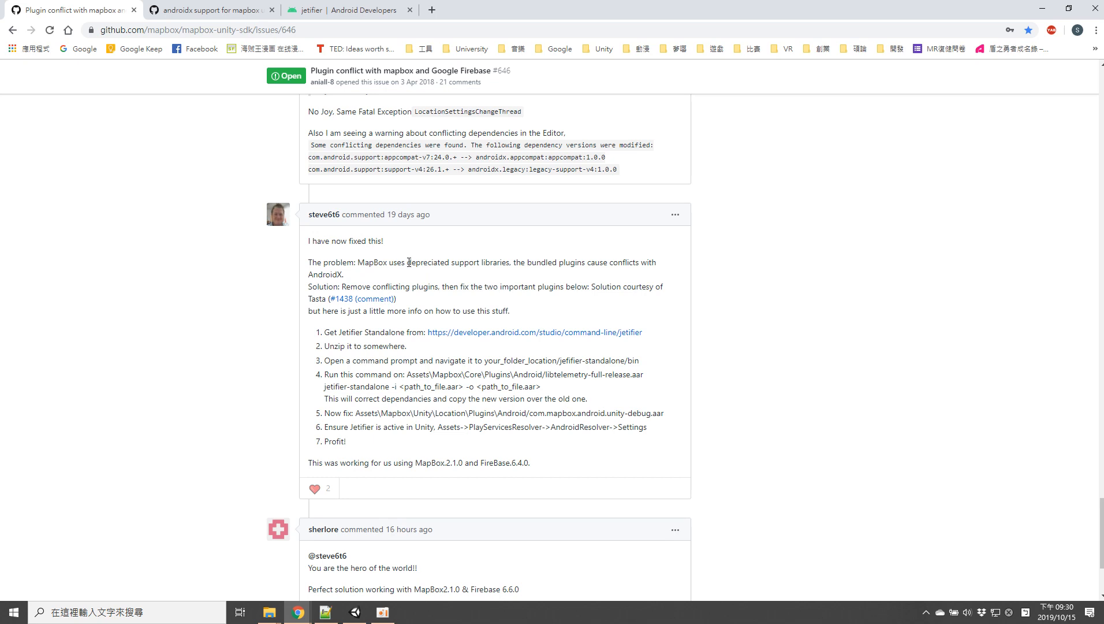
mouse_move(592, 265)
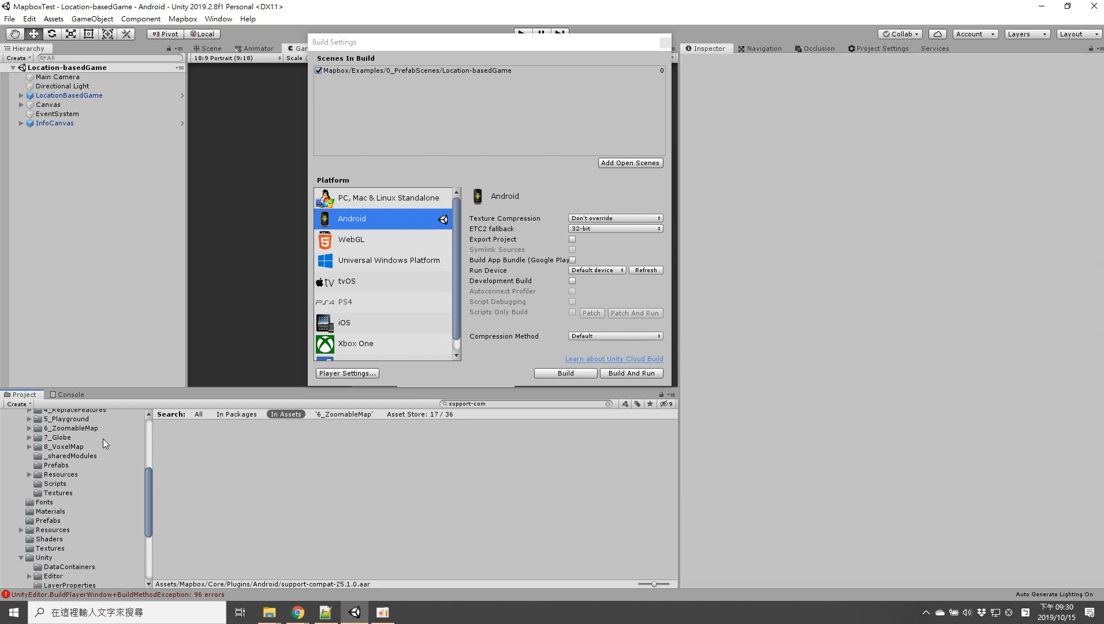
Step: Clear the duplicate-class errors and select Map under LocationBasedGame to view its components
click(68, 395)
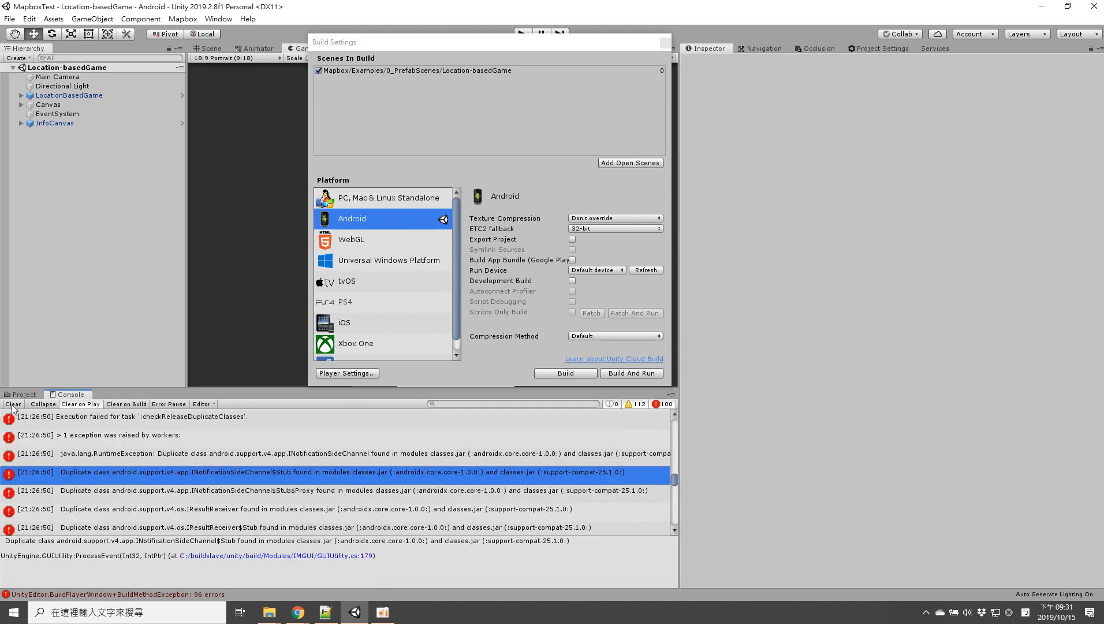
click(12, 403)
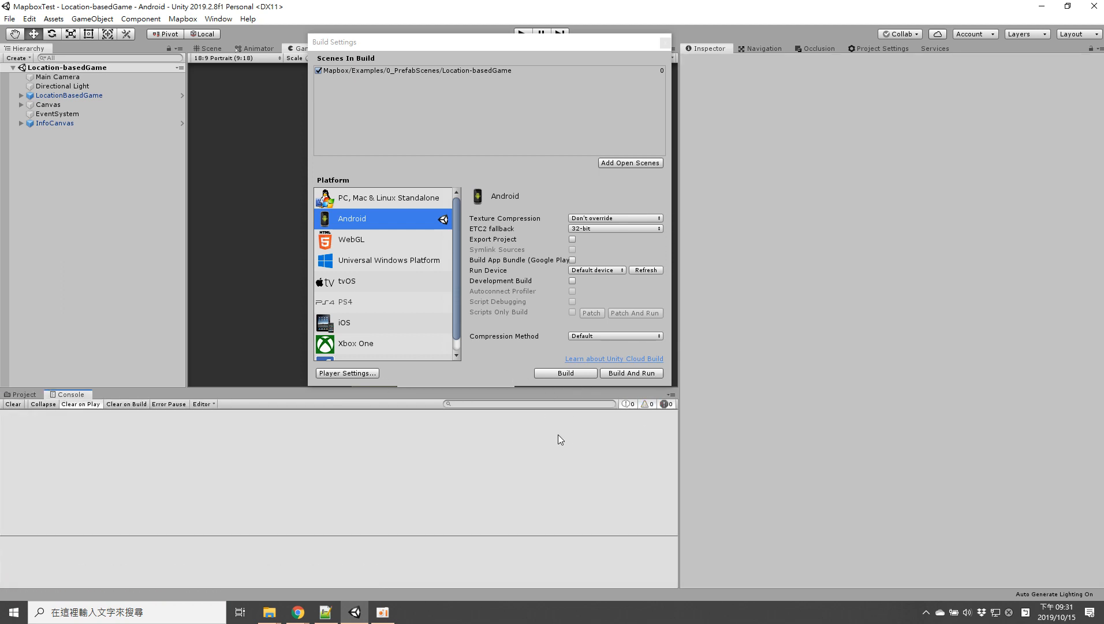
mouse_move(567, 378)
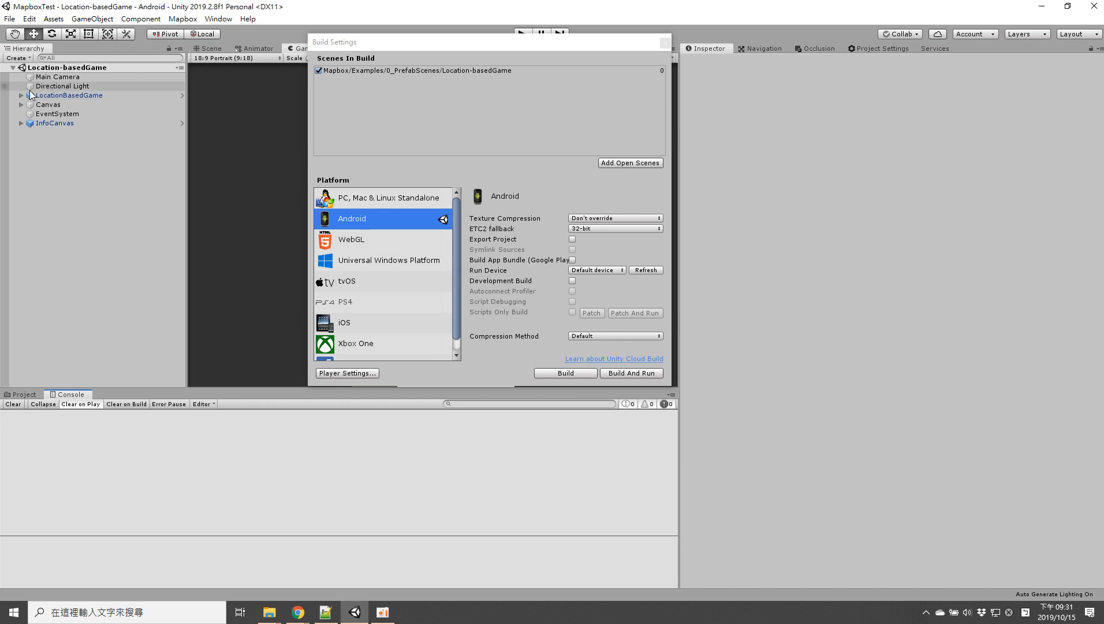
click(22, 96)
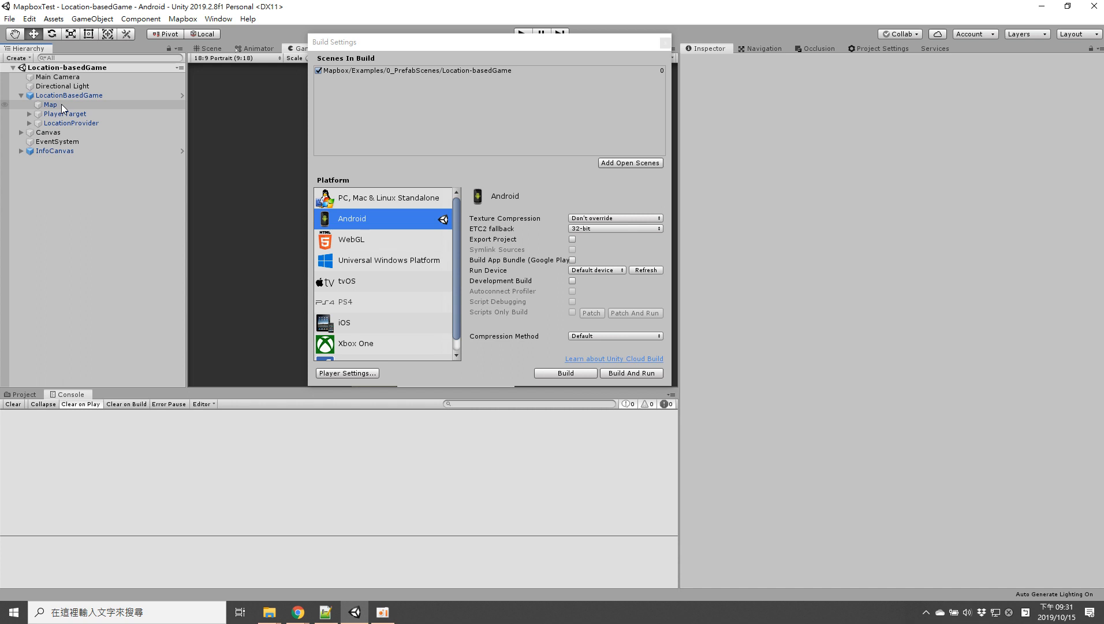
click(48, 105)
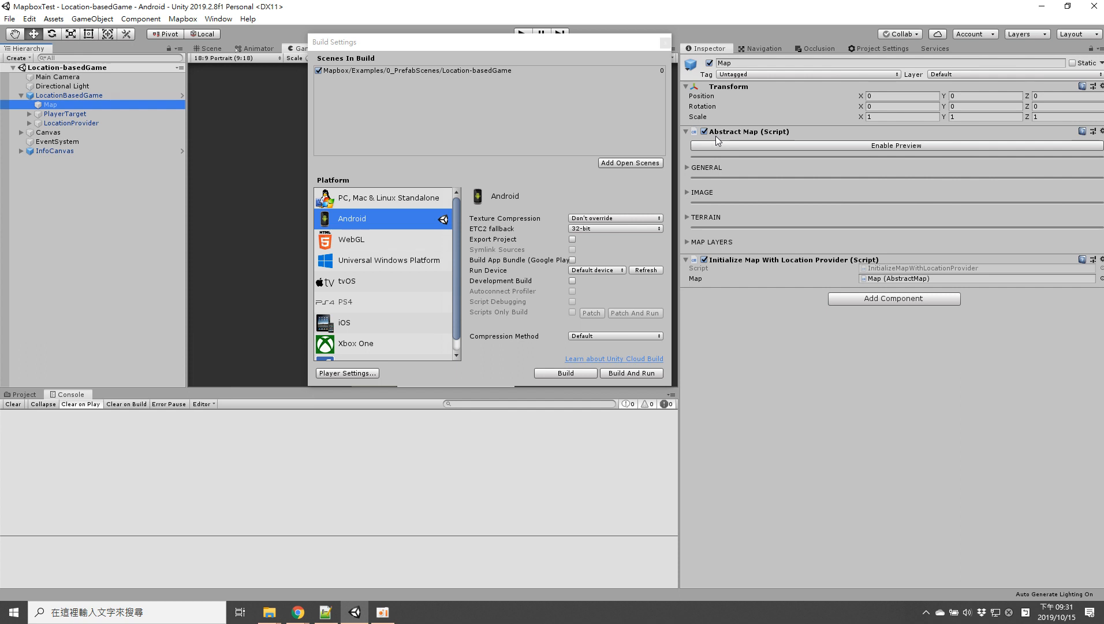
mouse_move(62, 182)
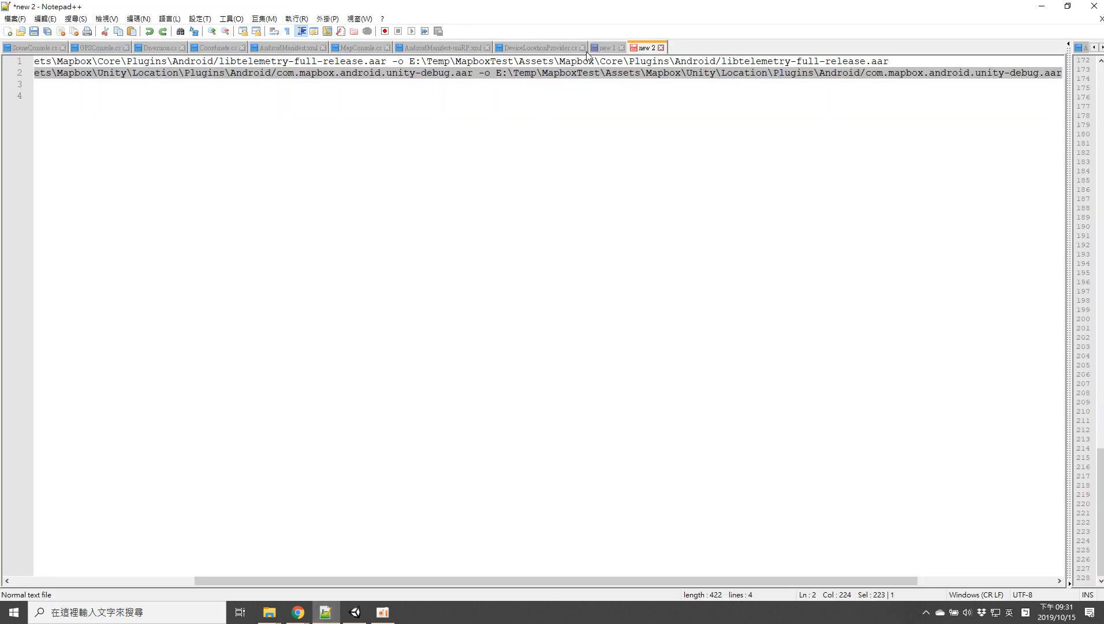
Step: Select the 'Consumer closed input channel' lines 1523–1524 in the 'new 1' device log
click(606, 47)
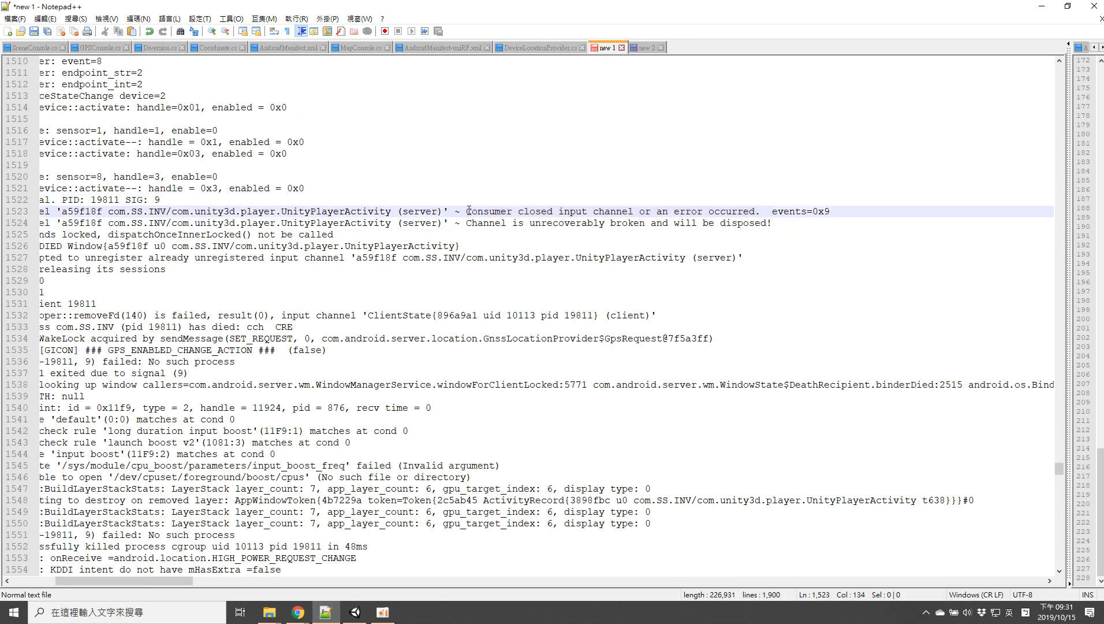
drag(469, 211, 634, 211)
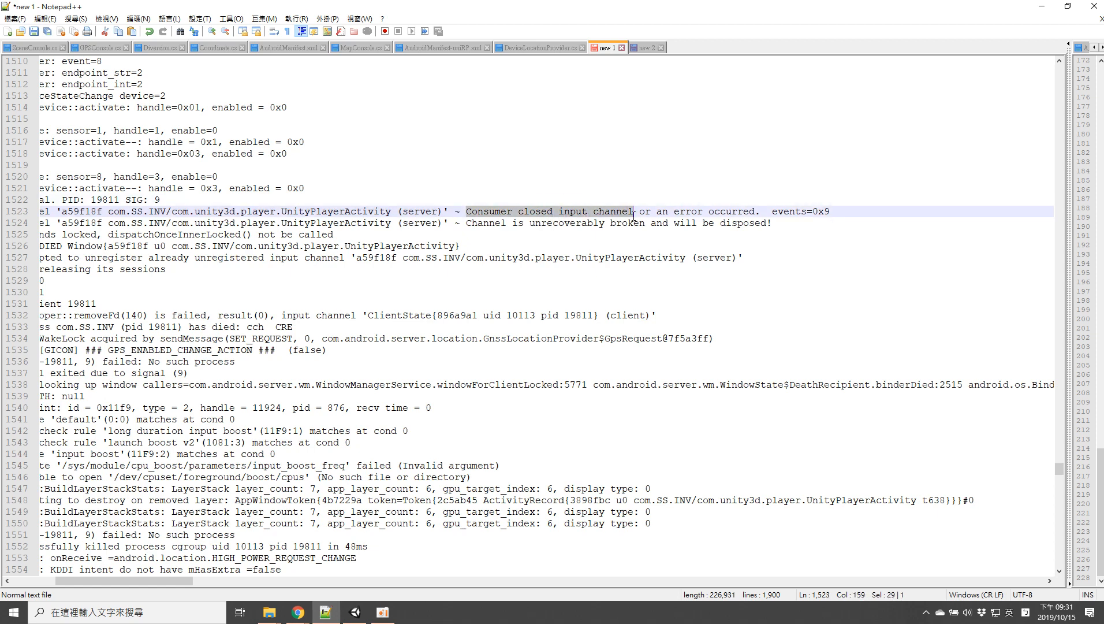
click(597, 230)
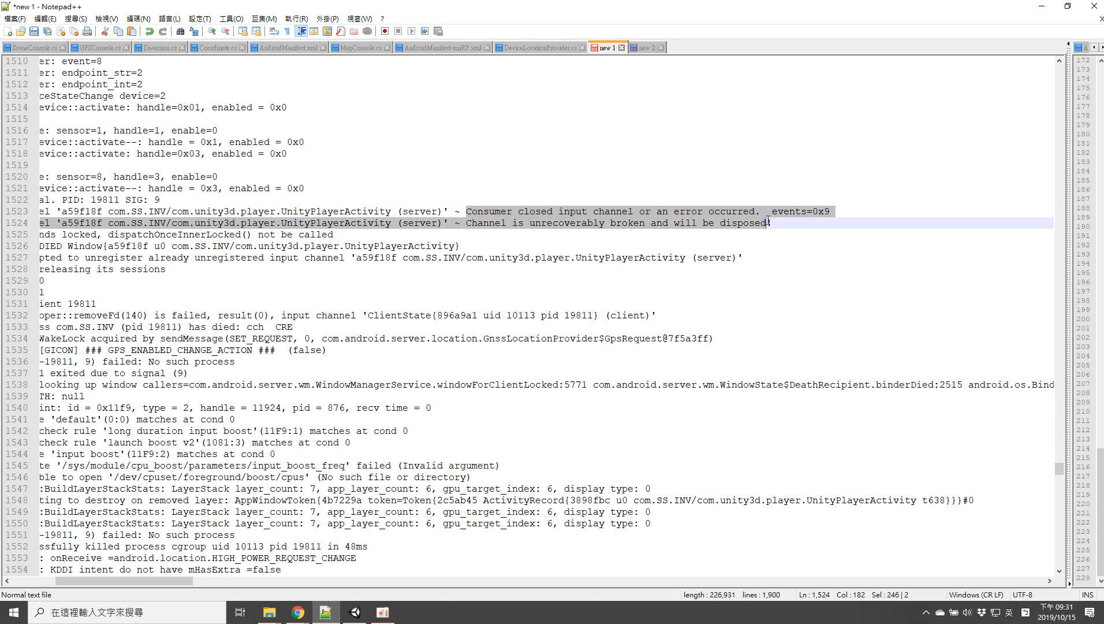
mouse_move(768, 230)
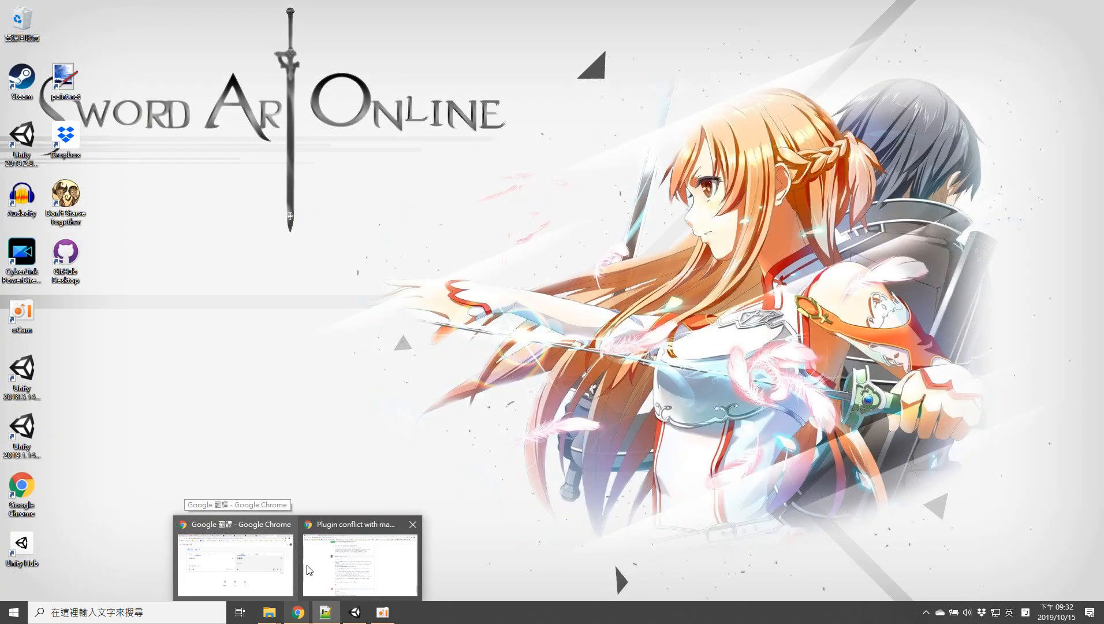
Step: Return to the 'Plugin conflict with mapbox' issue page in Chrome
click(360, 565)
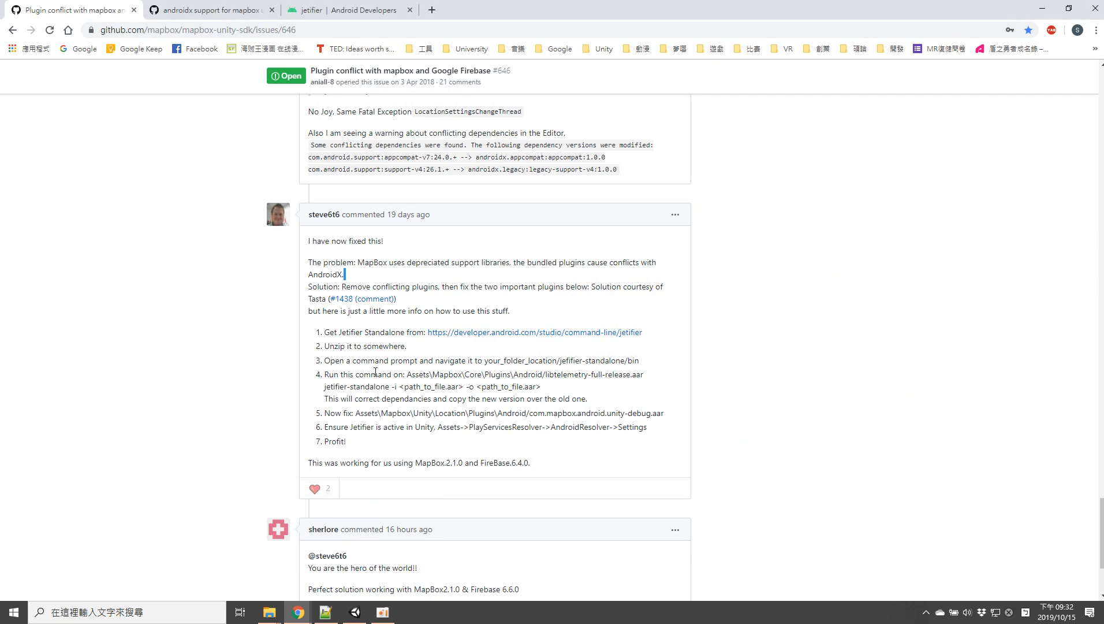
mouse_move(358, 344)
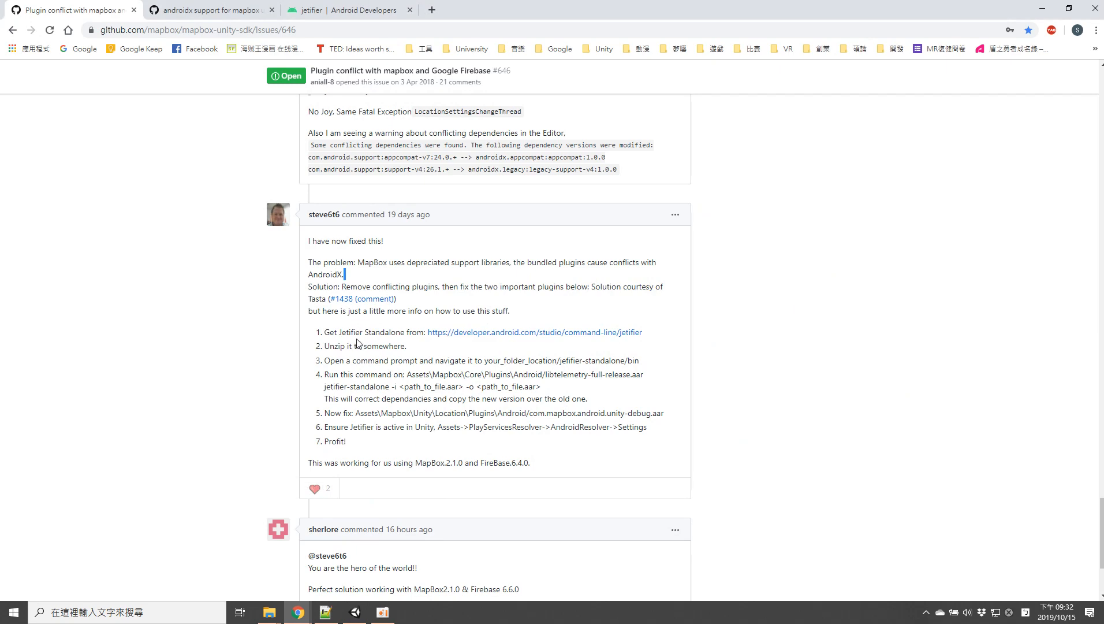
mouse_move(327, 96)
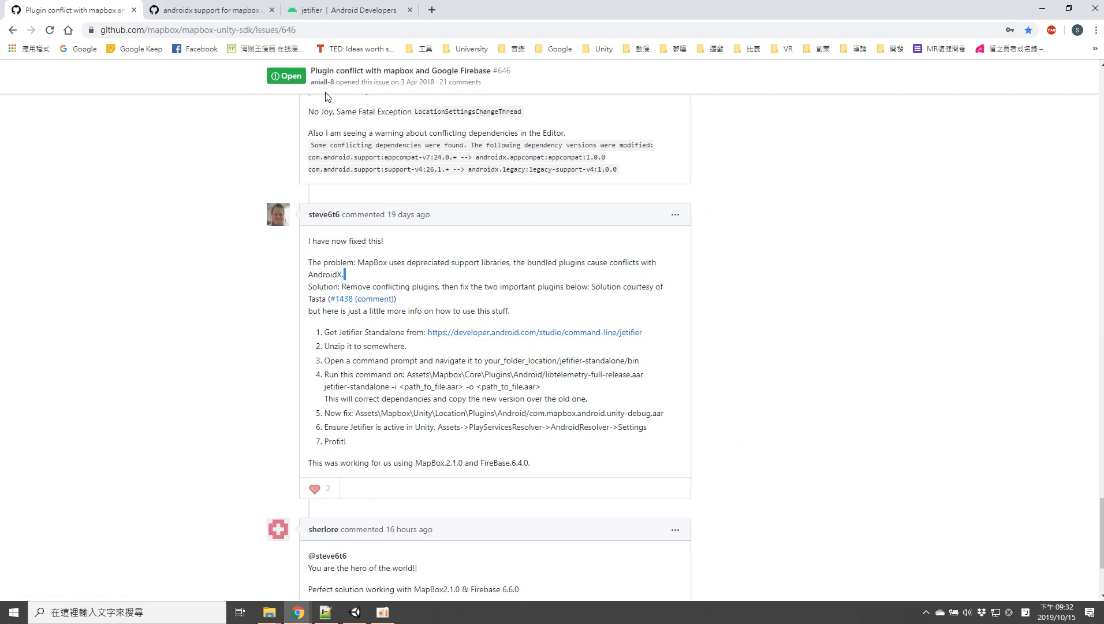
Step: Read the jetifier Install and Usage notes, then show the jetifier-standalone bin folder
click(362, 10)
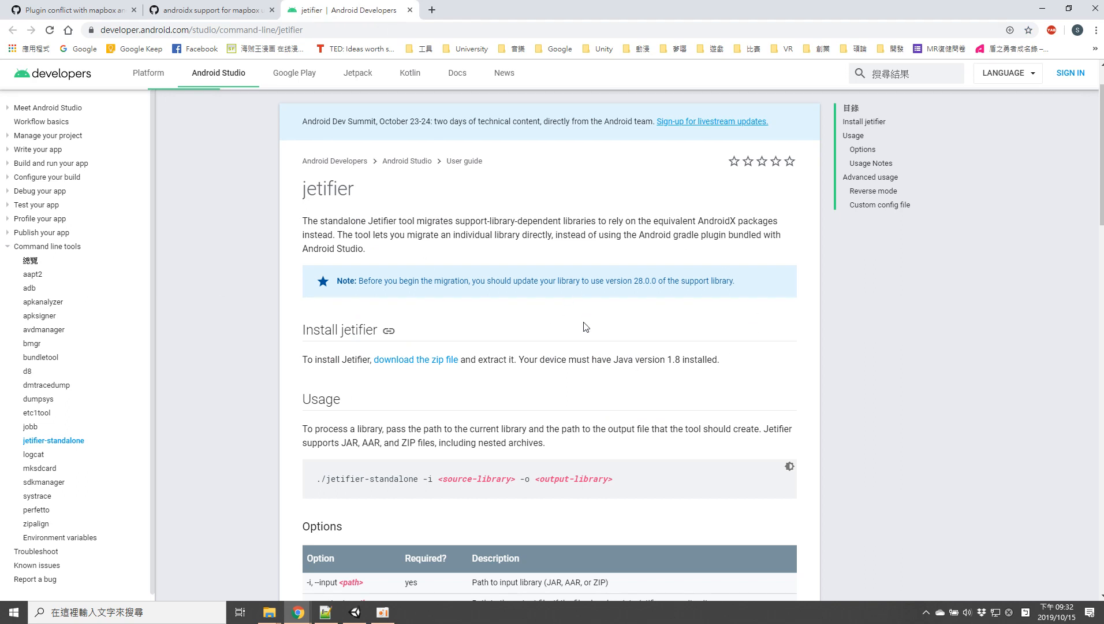
mouse_move(417, 212)
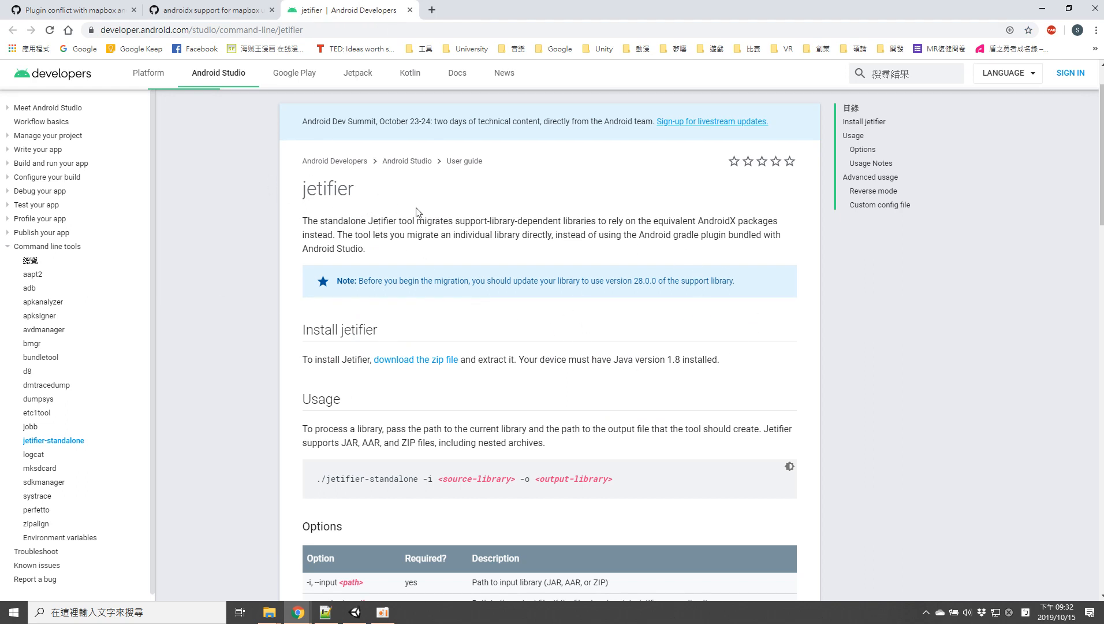
mouse_move(376, 262)
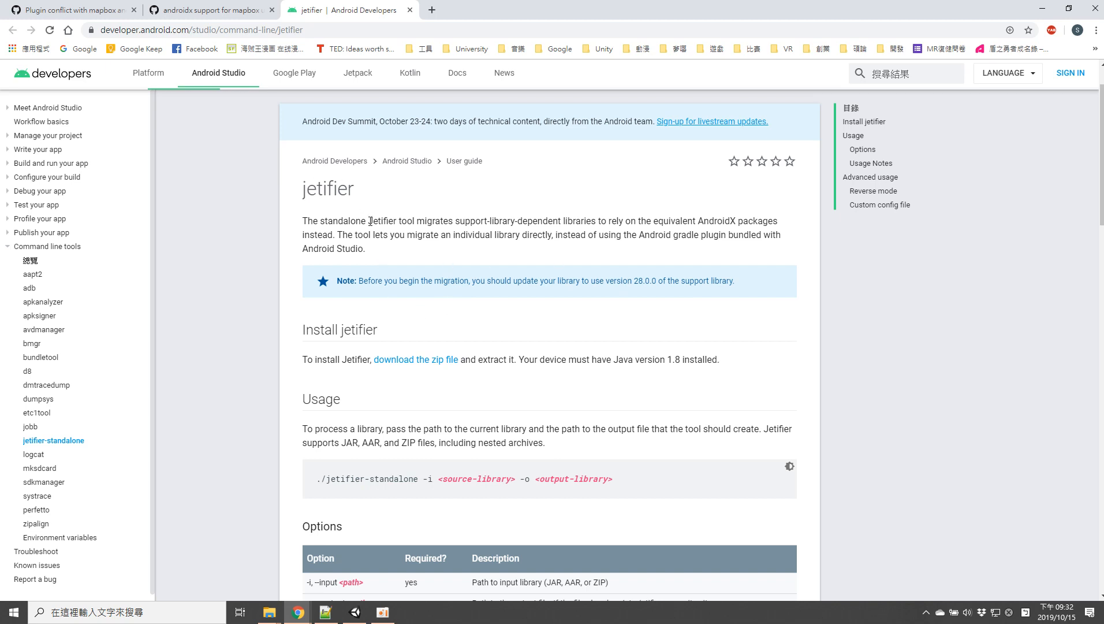
mouse_move(405, 366)
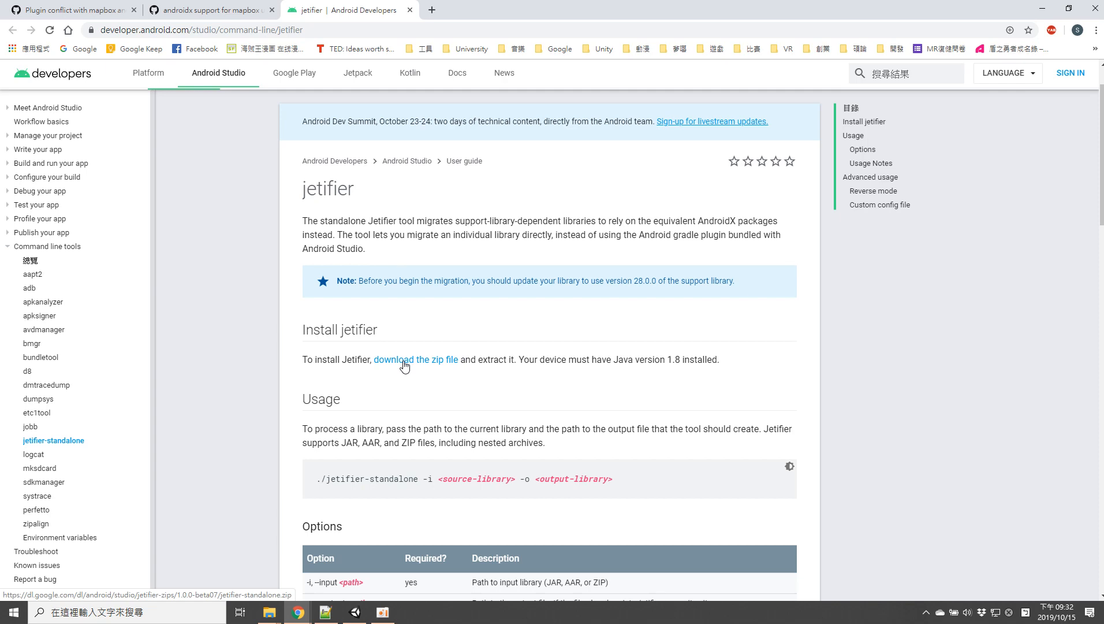
mouse_move(278, 571)
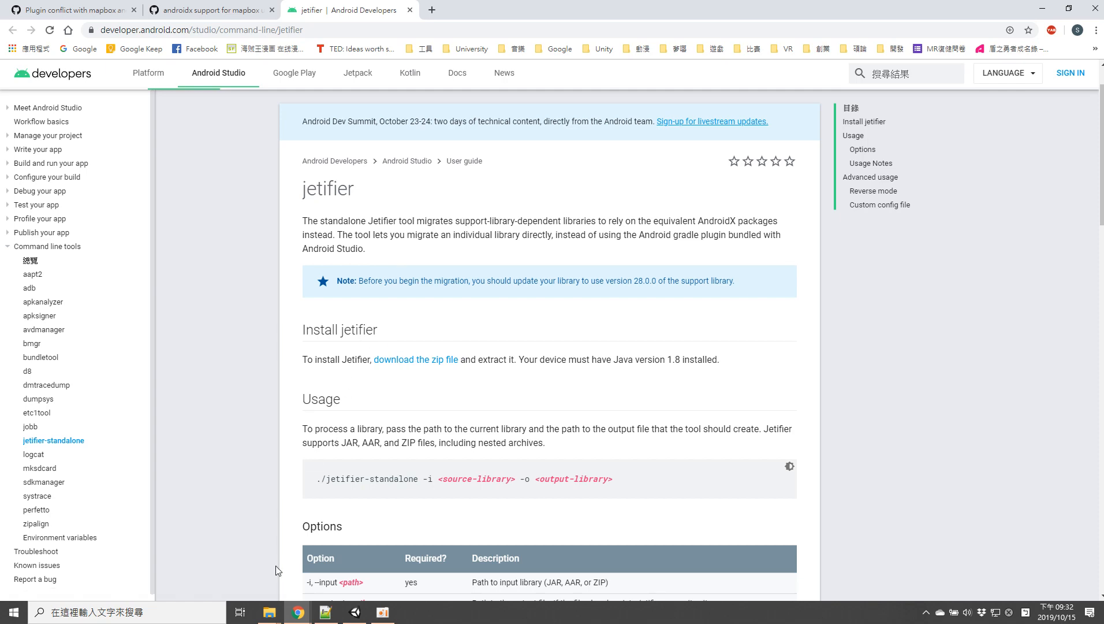
click(269, 612)
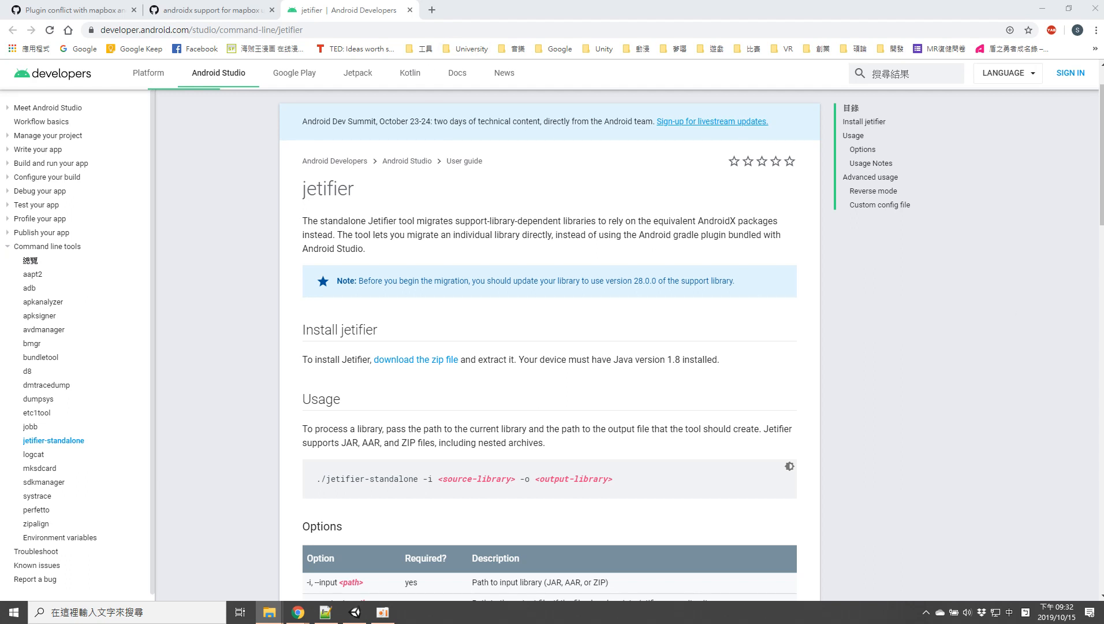
click(269, 613)
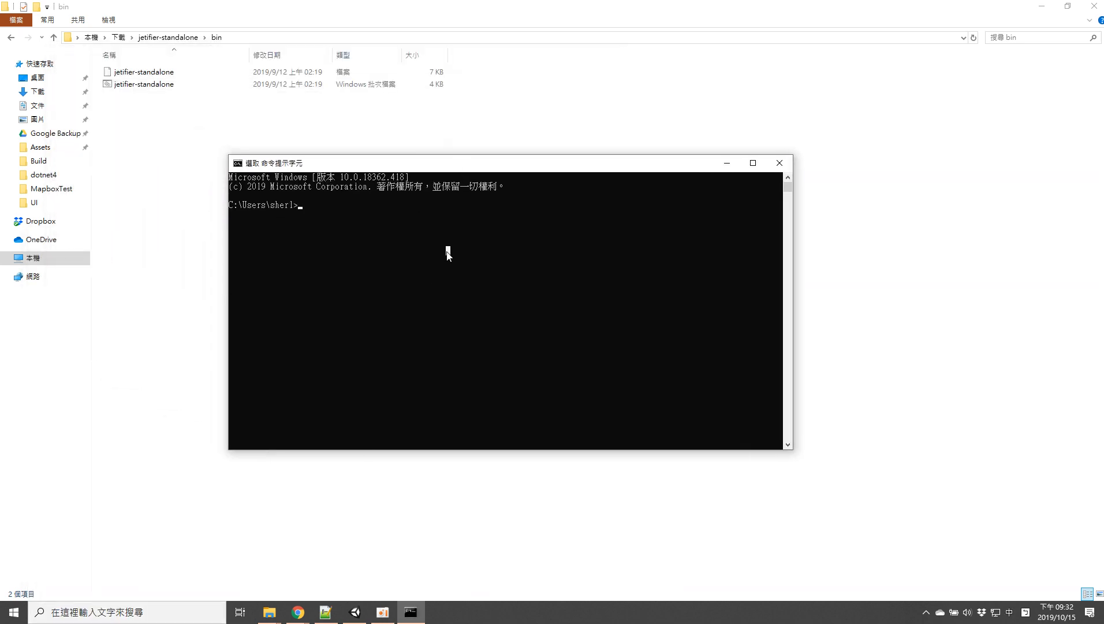
Step: cd to C:\Users\sherl\Downloads\jetifier-standalone\bin, recheck both mapbox issues, then return to Notepad++
text(cd C:\Users\sherl\Downloads\jetifier-standalone\bin)
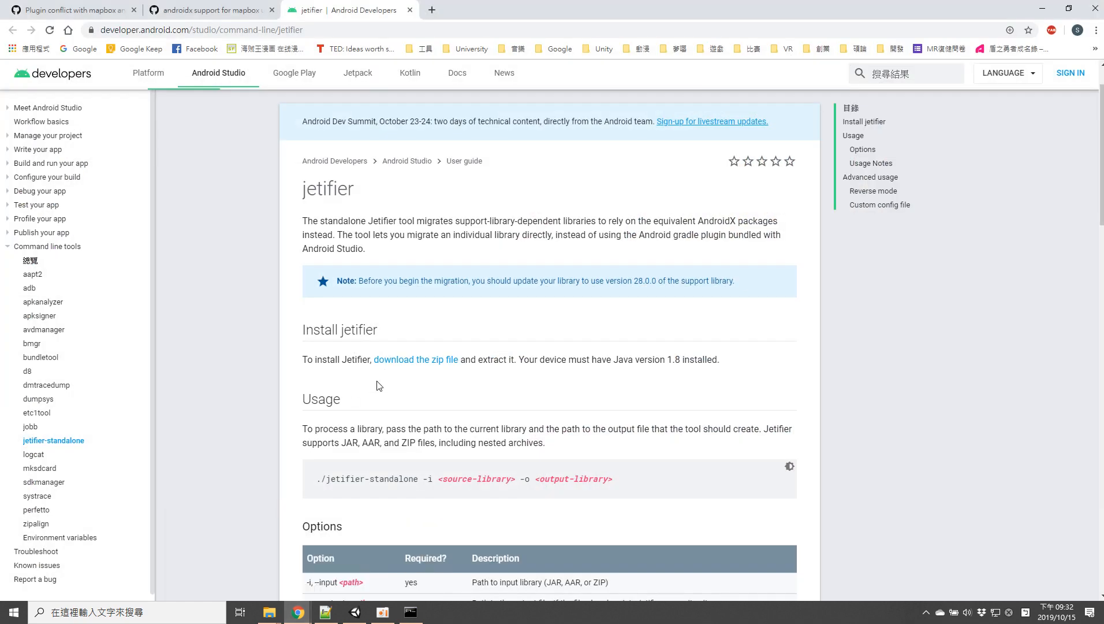
scroll(down, 3)
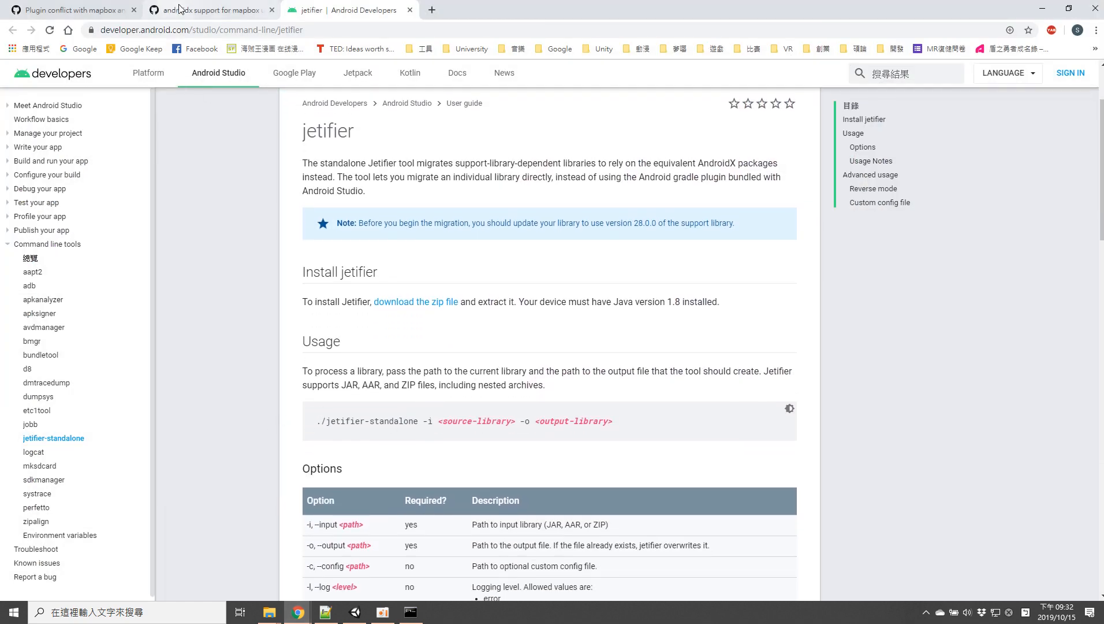
click(209, 9)
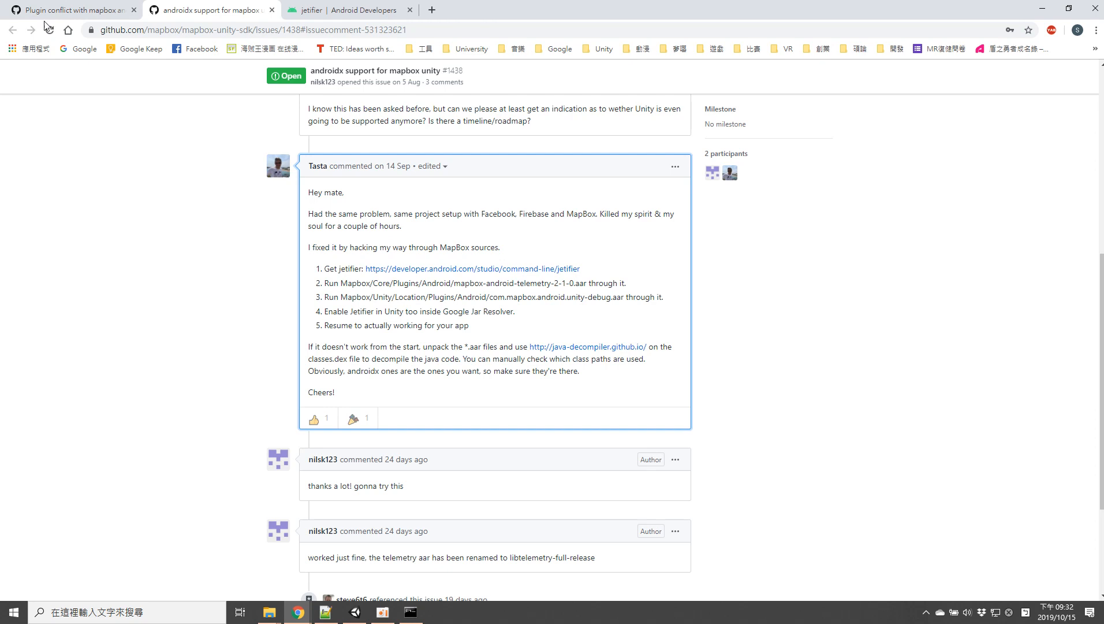
click(69, 13)
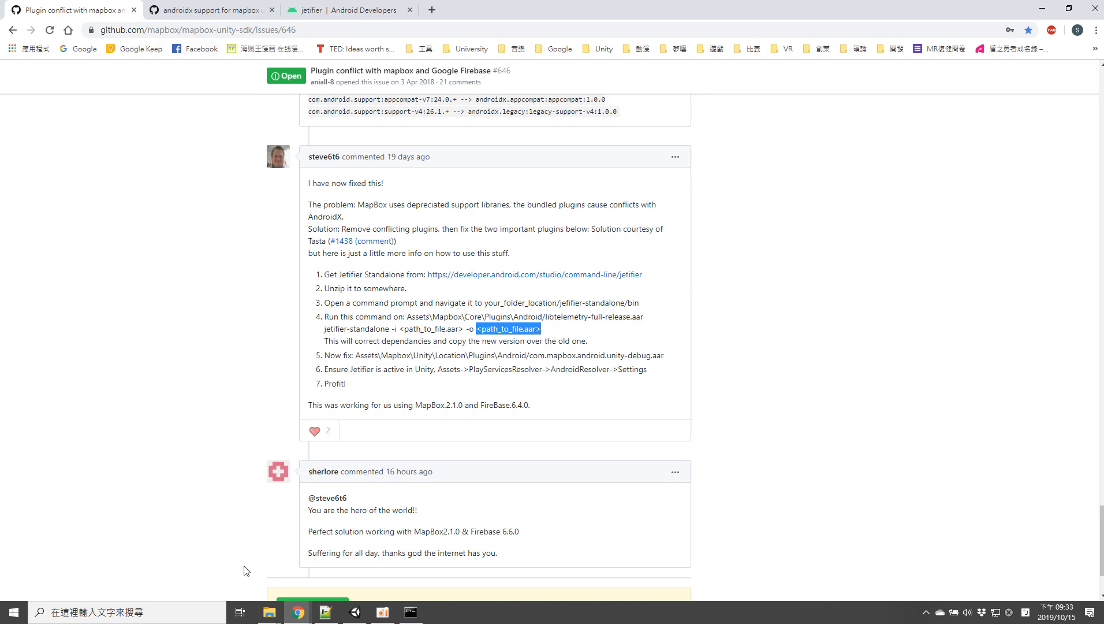
click(326, 612)
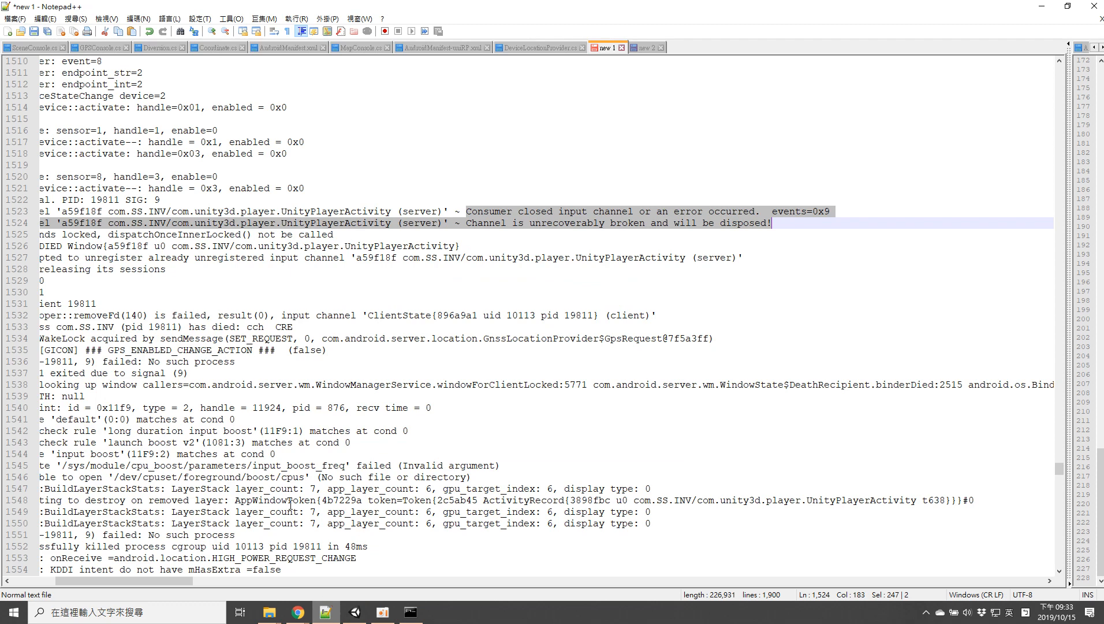
Step: Check 'libtelemetry' in the first jetifier command in Notepad++, then return to GitHub
click(647, 48)
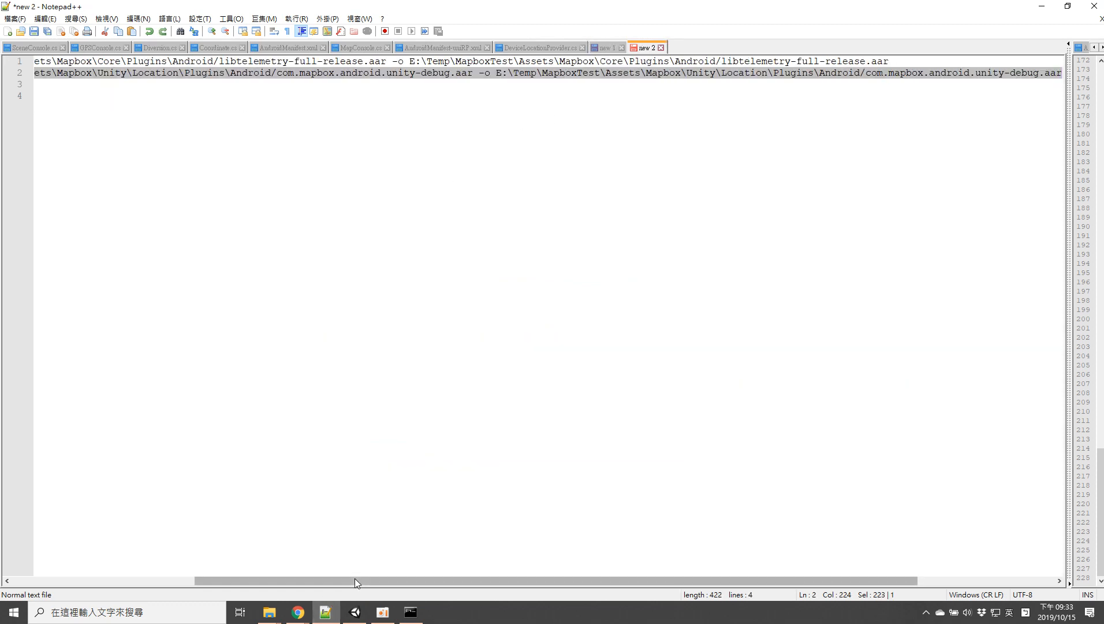
scroll(left, 3)
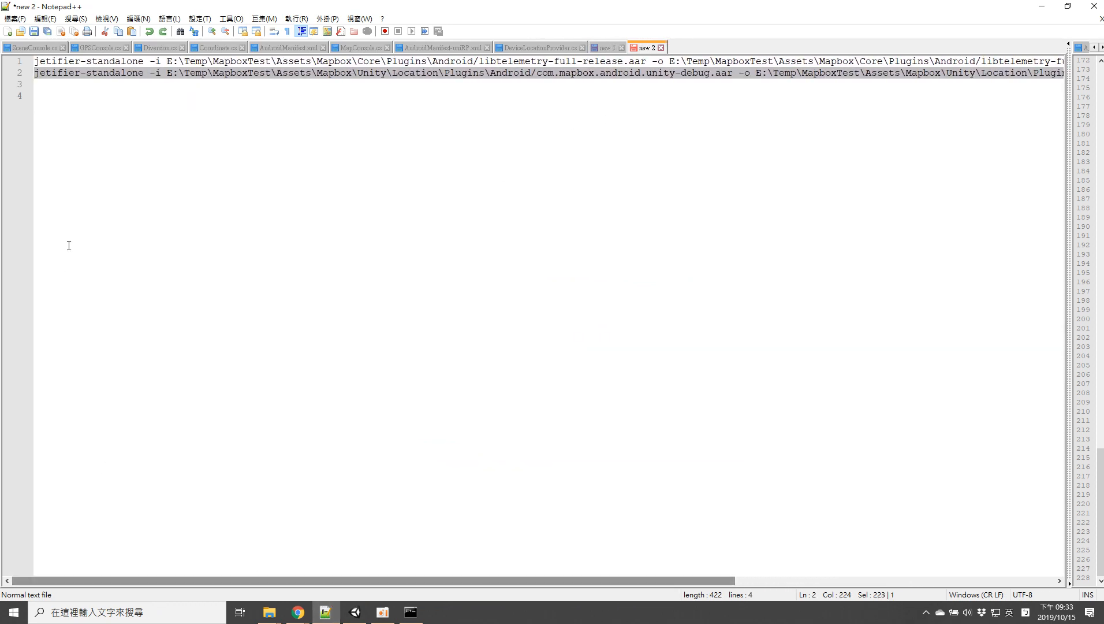
double_click(49, 78)
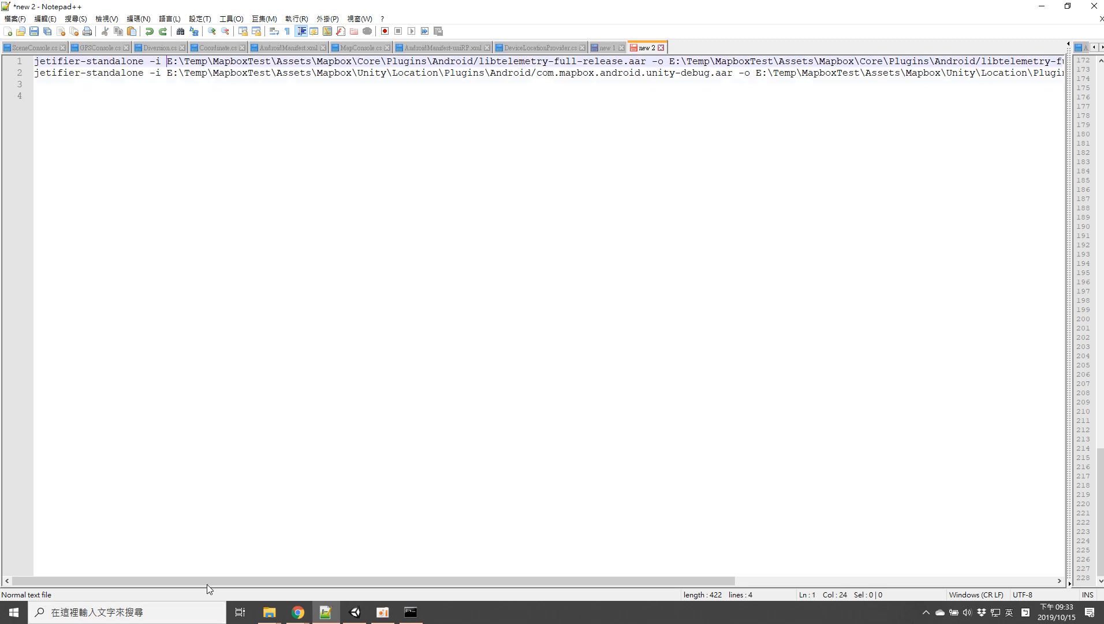
double_click(512, 62)
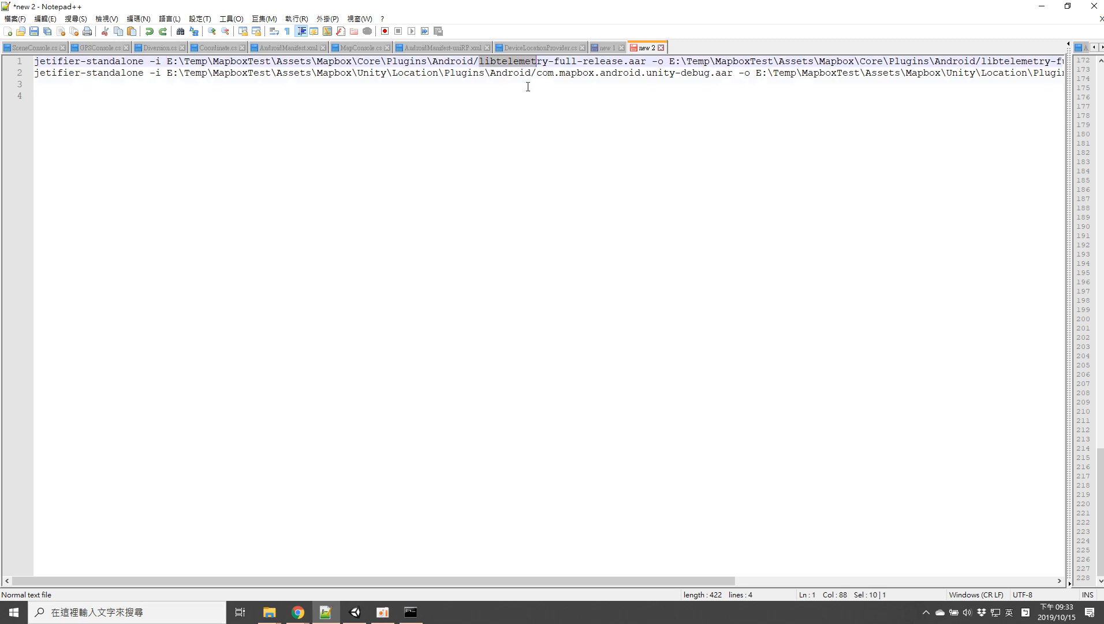
click(297, 612)
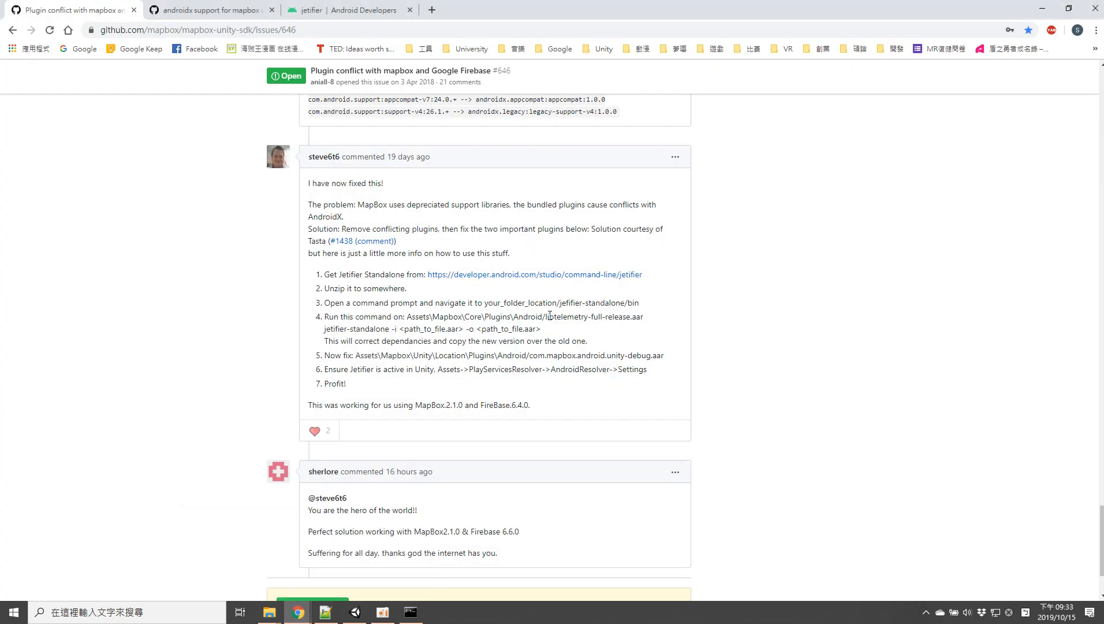
Step: Select libtelemetry-full-release.aar in step 4, then switch to Command Prompt
drag(546, 316, 618, 316)
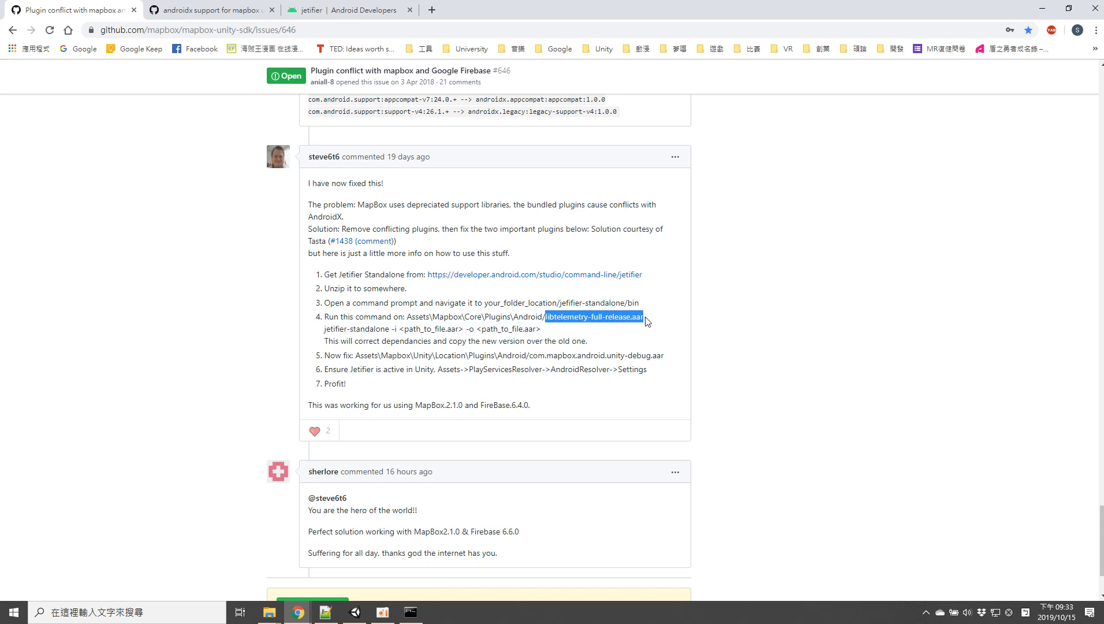
click(326, 612)
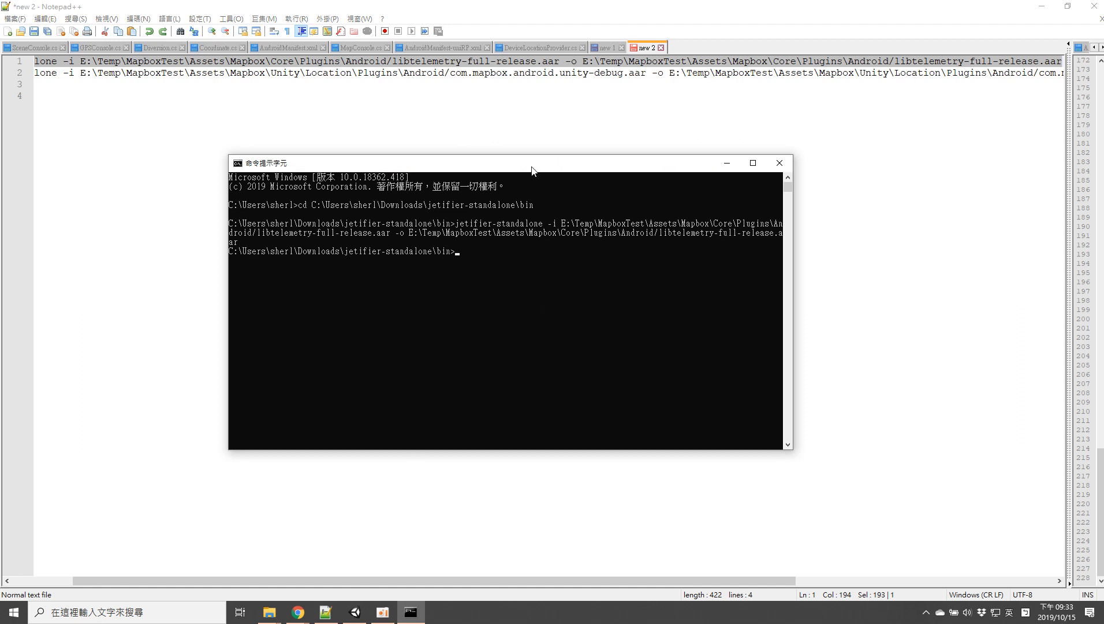
mouse_move(471, 272)
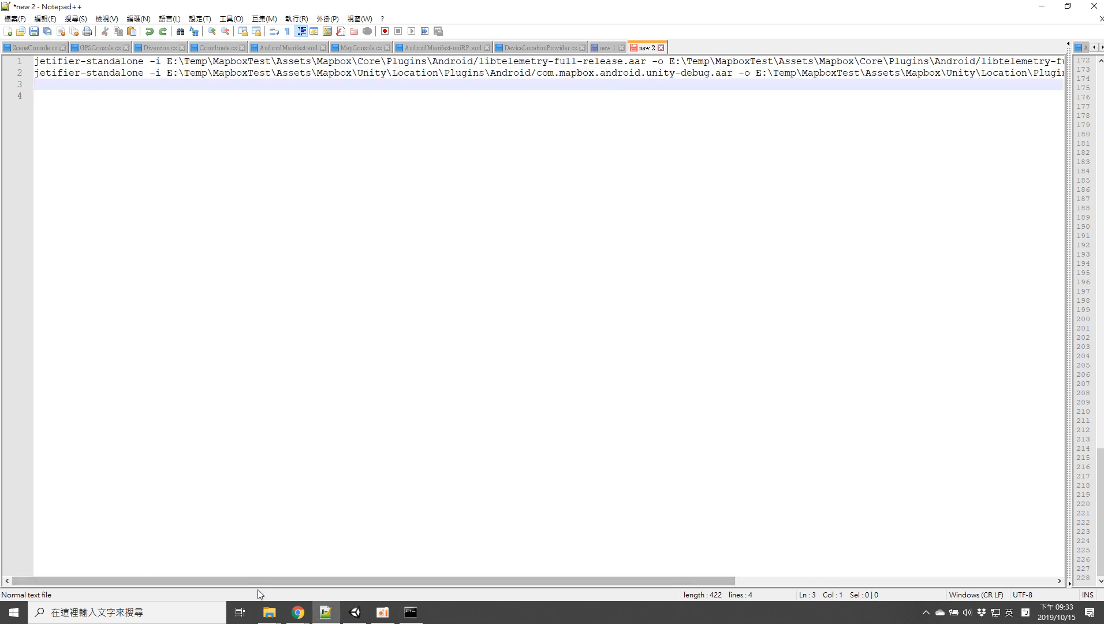
Step: Run the unity-debug jetifier conversion command in Command Prompt
click(33, 76)
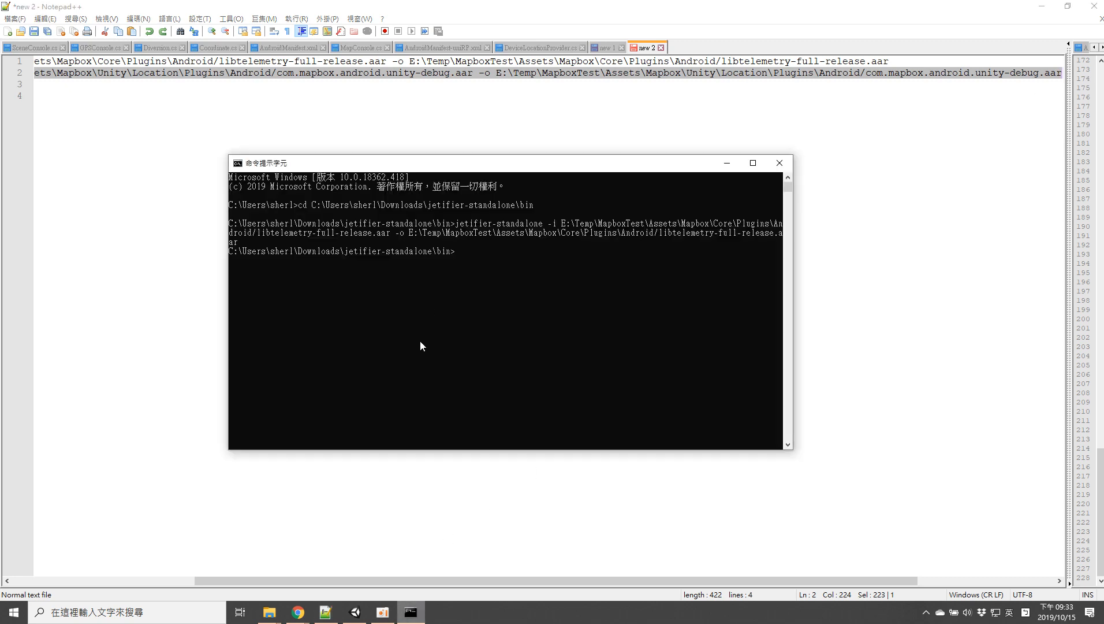
key(Enter)
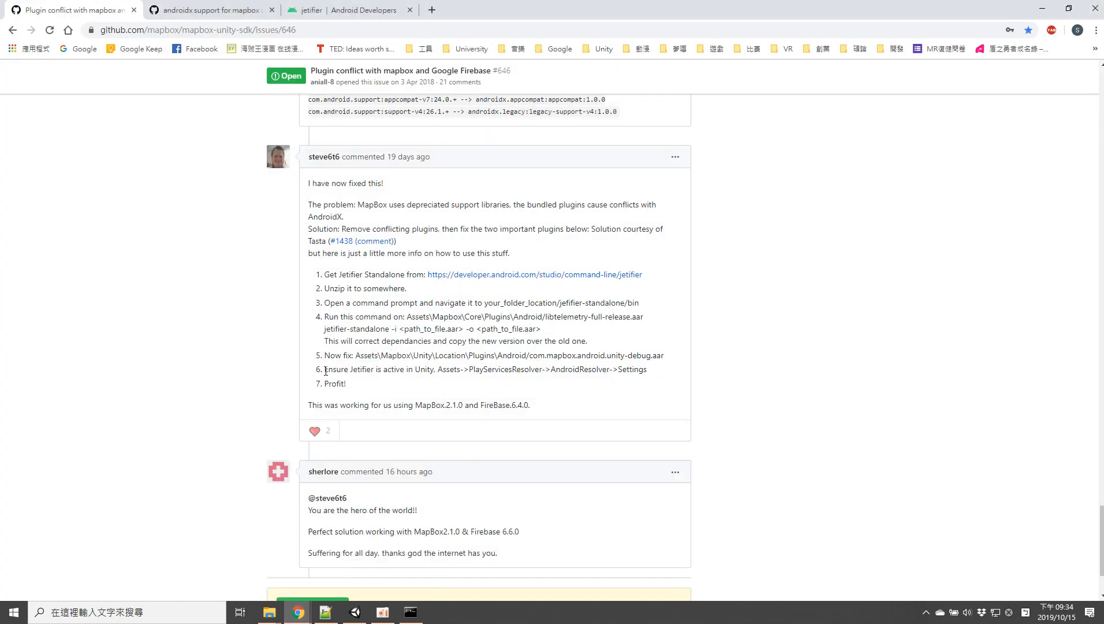
Step: Highlight steps 6 and 7 of the GitHub comment: enable Jetifier, and Profit
drag(324, 369, 346, 383)
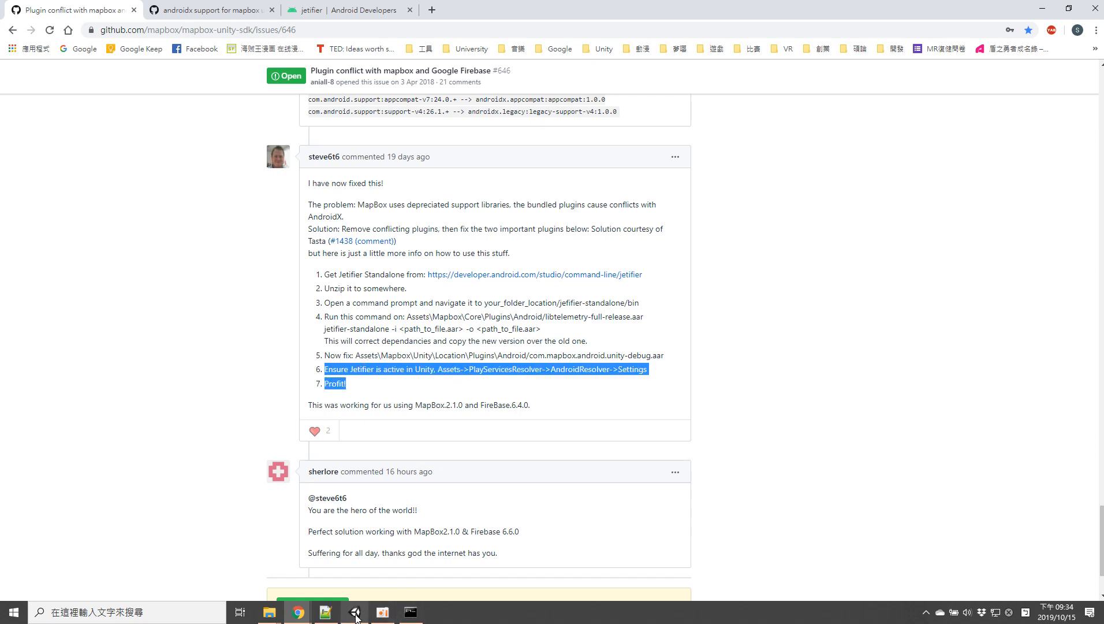
mouse_move(355, 611)
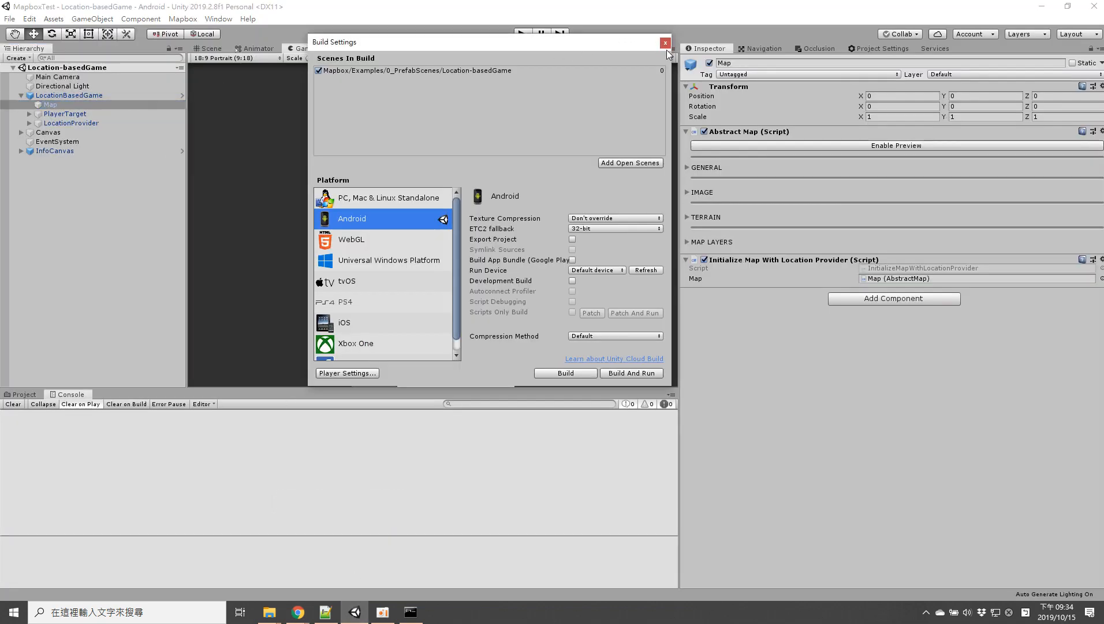
Step: Open Assets > Play Services Resolver > Android Resolver > Settings and check Use Jetifier
click(46, 19)
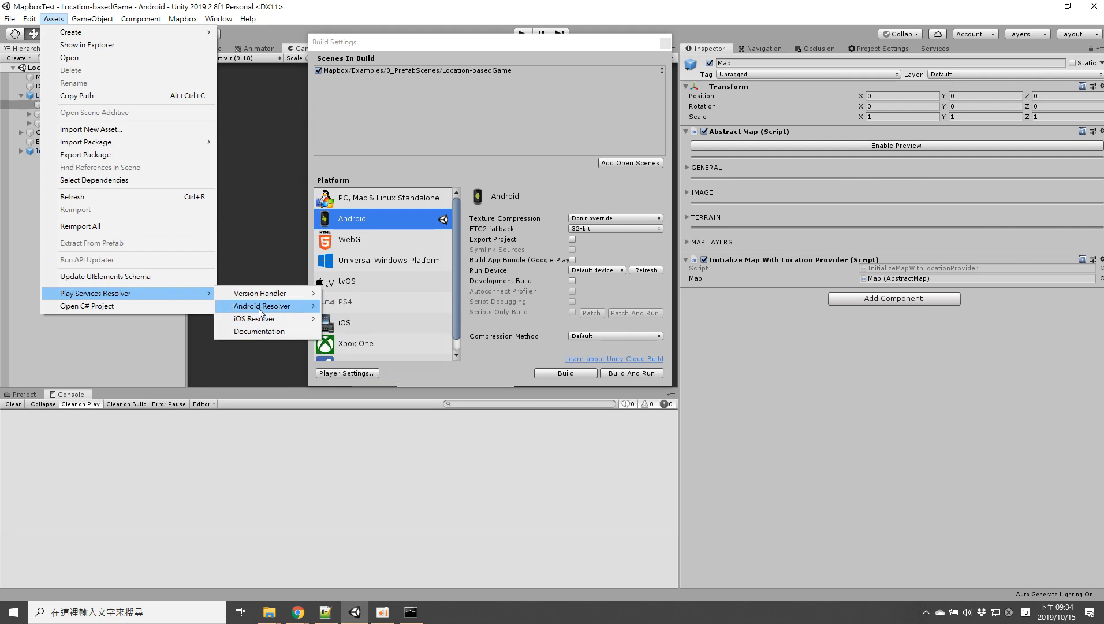
click(268, 306)
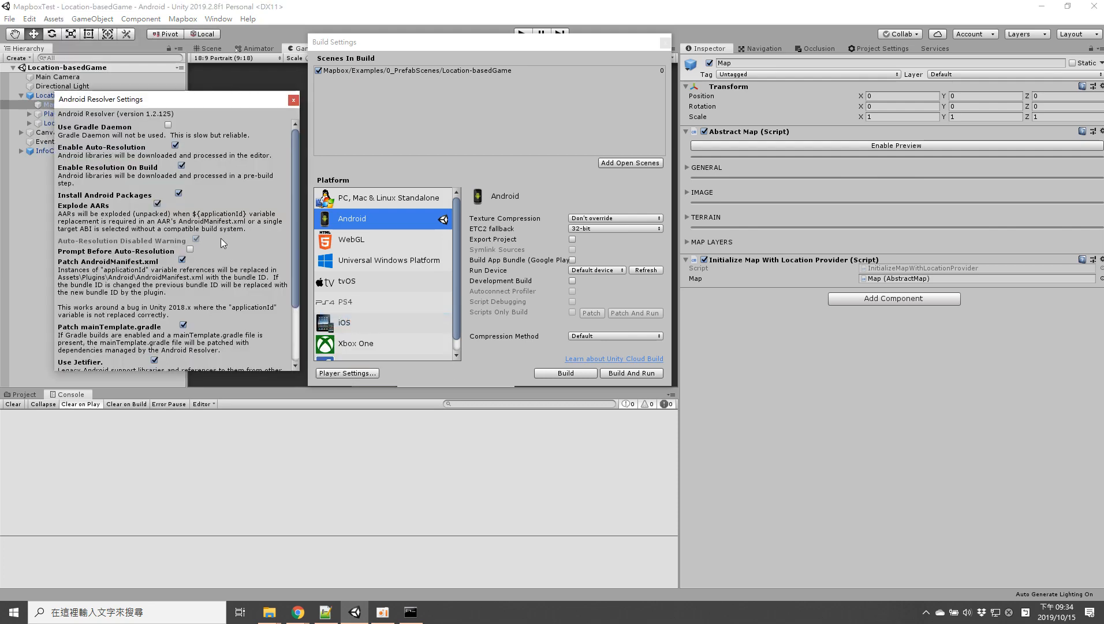
scroll(down, 3)
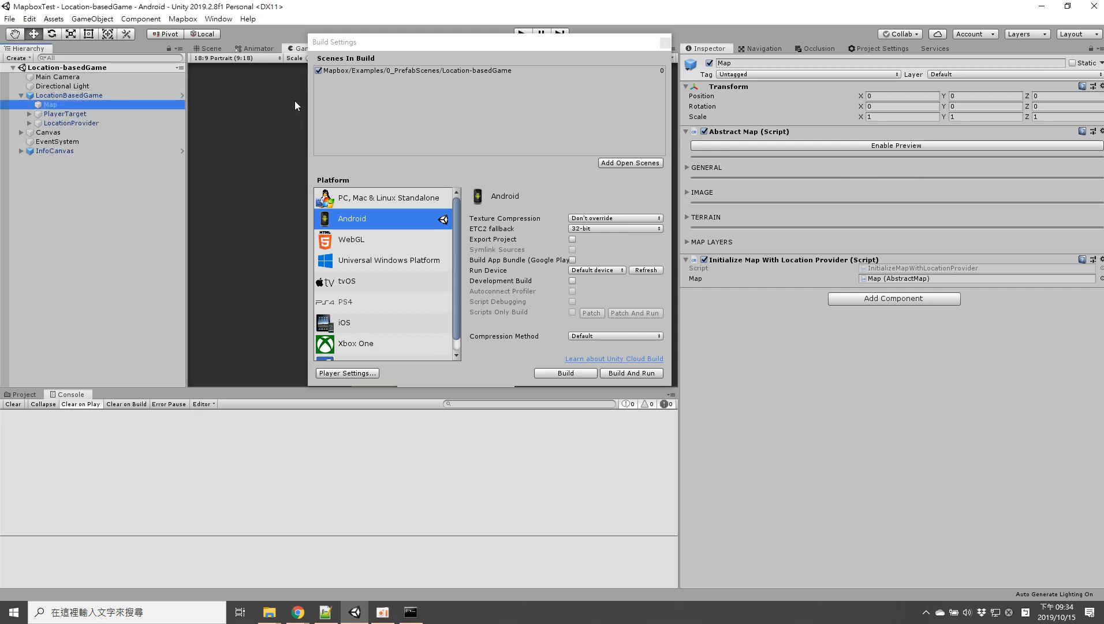
mouse_move(574, 170)
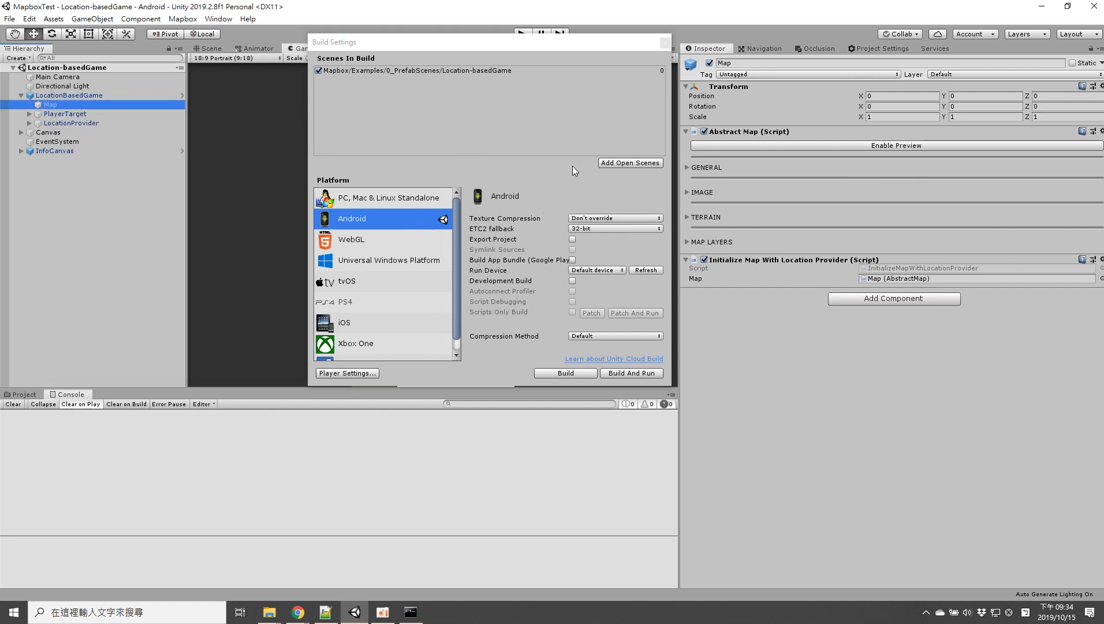
mouse_move(708, 282)
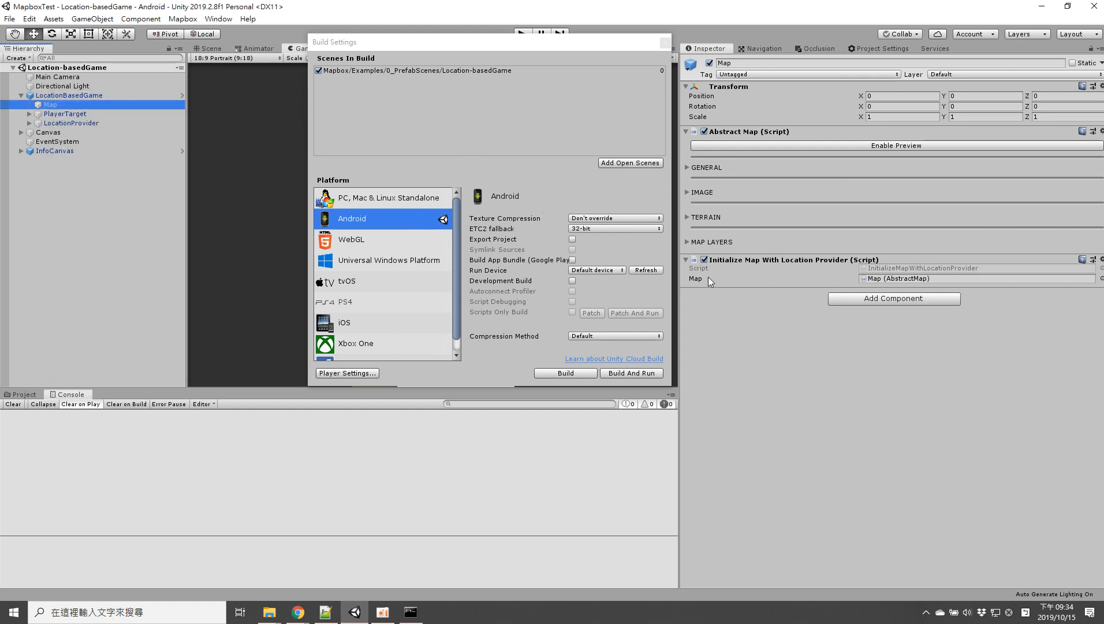
mouse_move(720, 336)
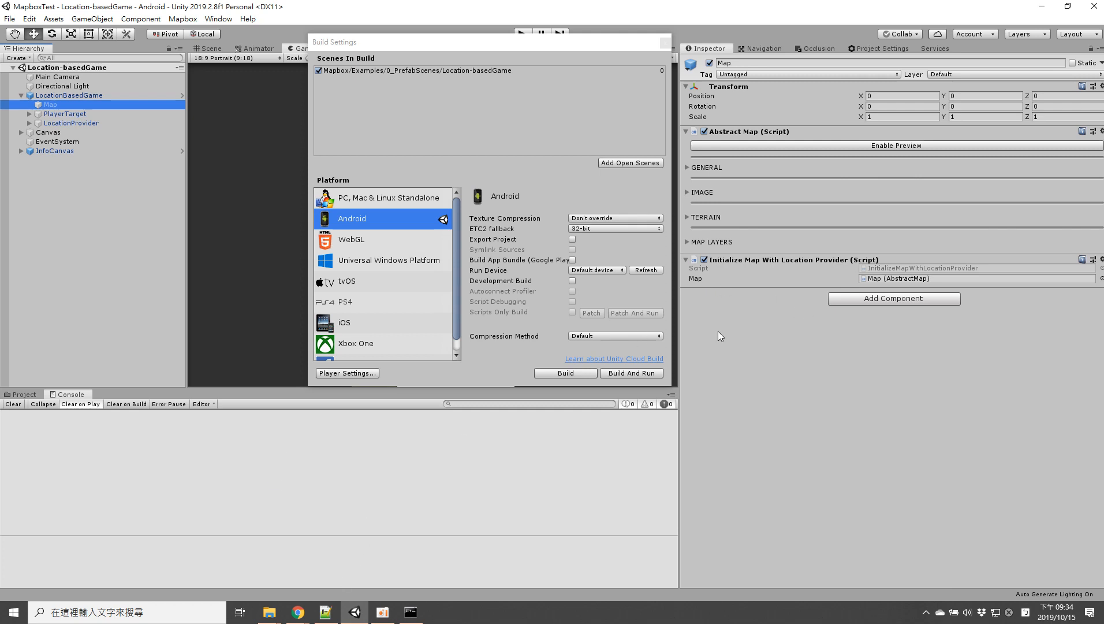
mouse_move(777, 267)
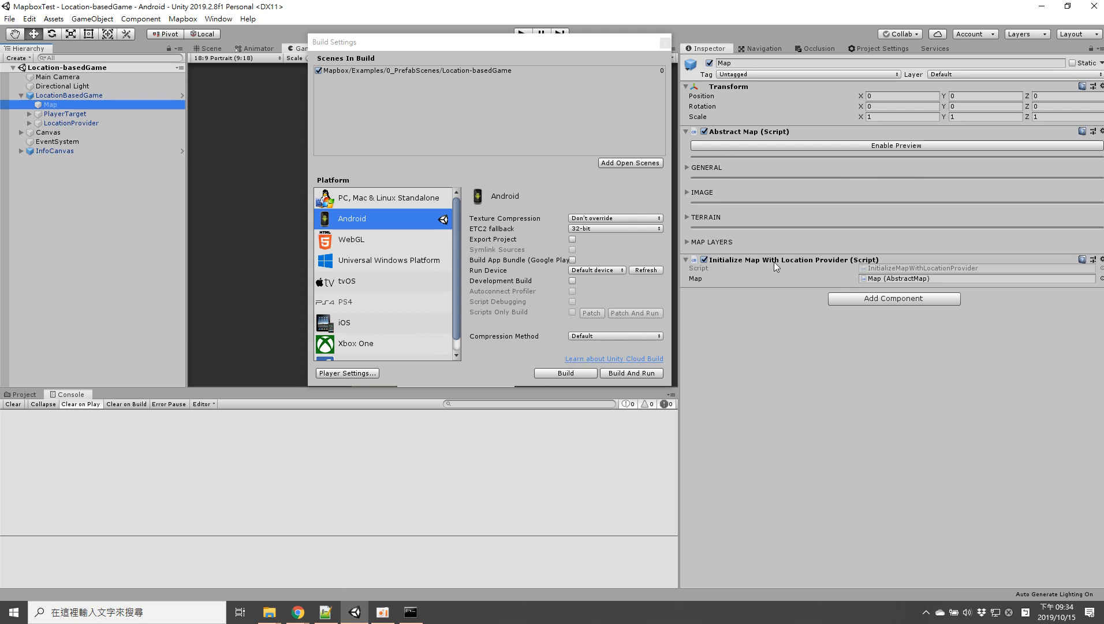
mouse_move(311, 564)
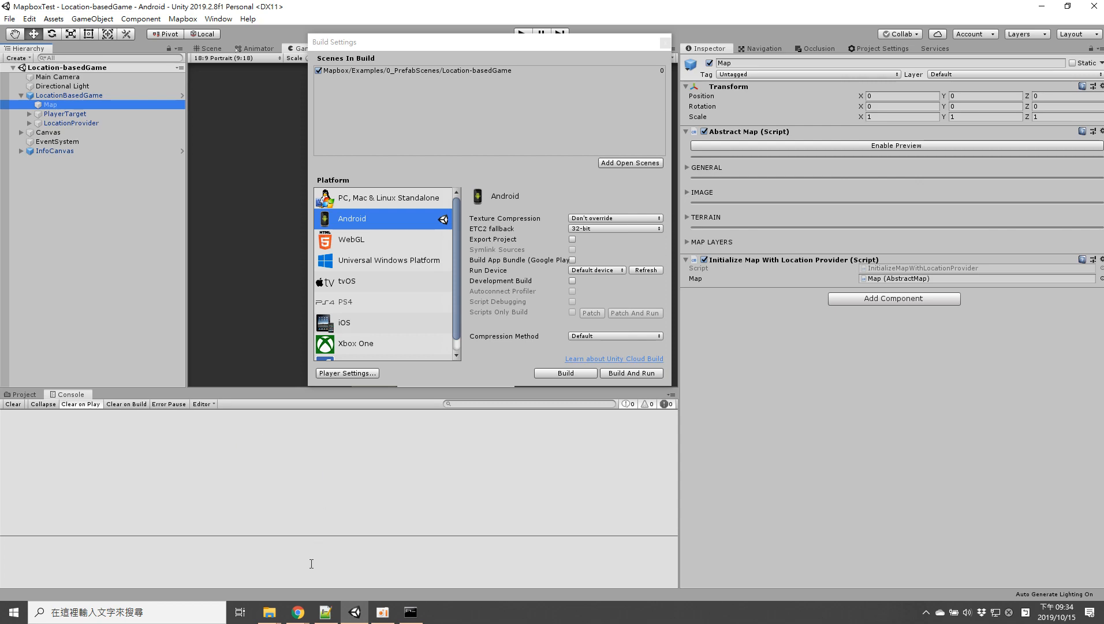
mouse_move(297, 613)
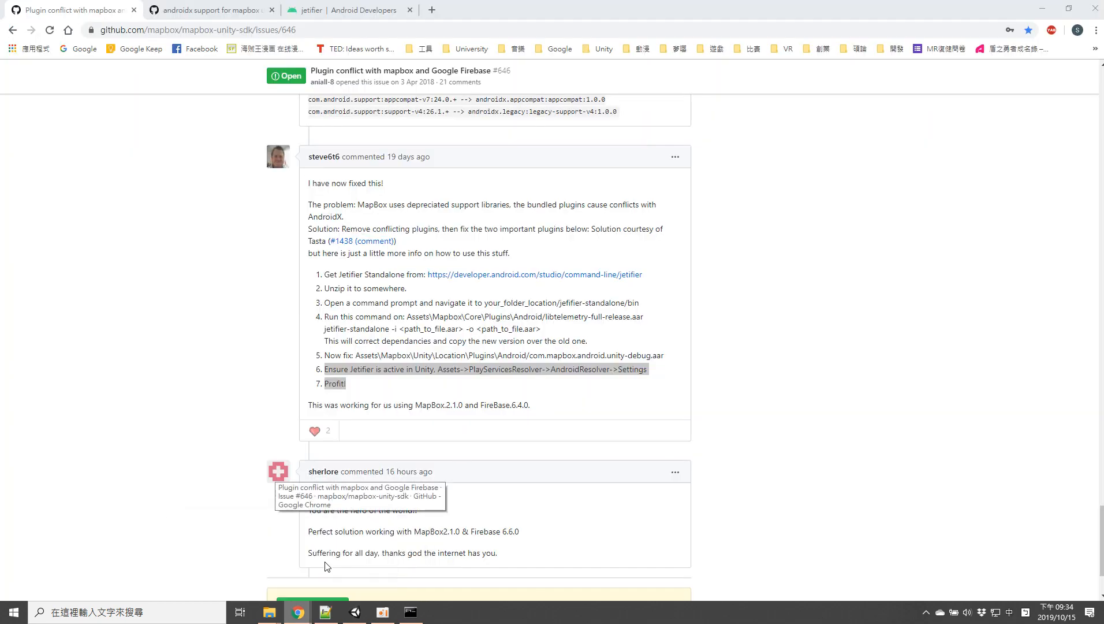
mouse_move(366, 373)
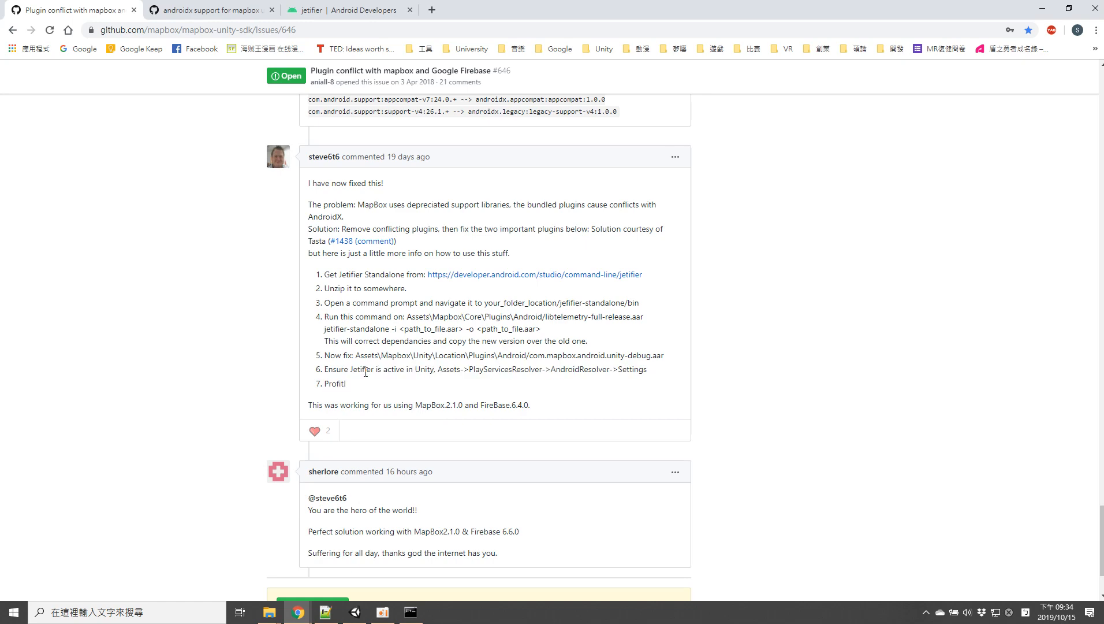
Step: Reread the 'androidx support for mapbox unity' issue, then return to the 'Plugin conflict' tab
click(208, 9)
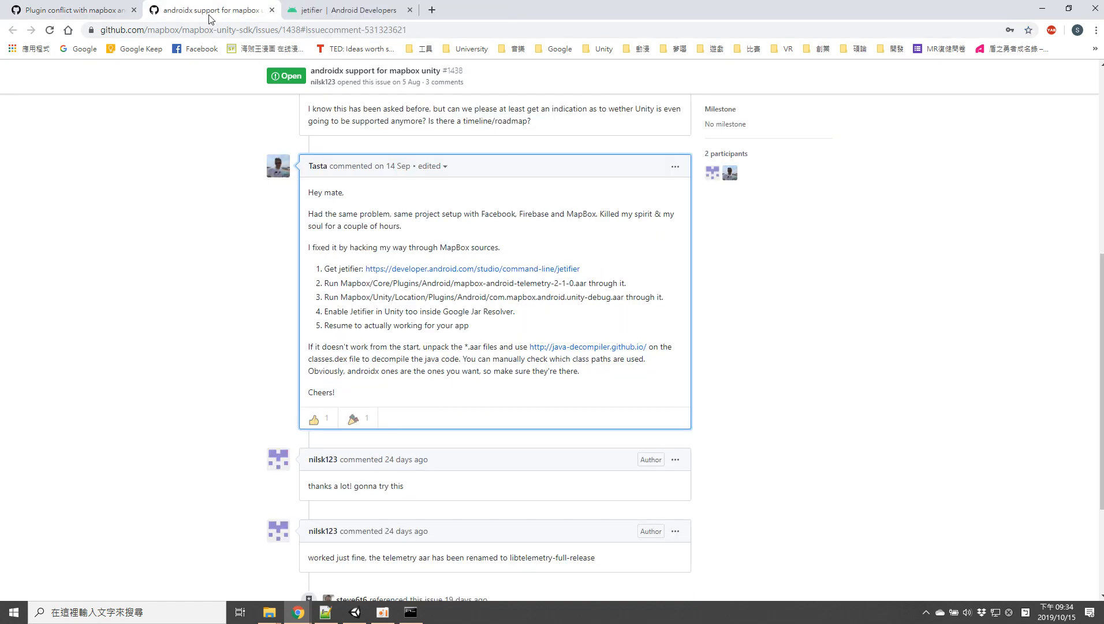
click(75, 11)
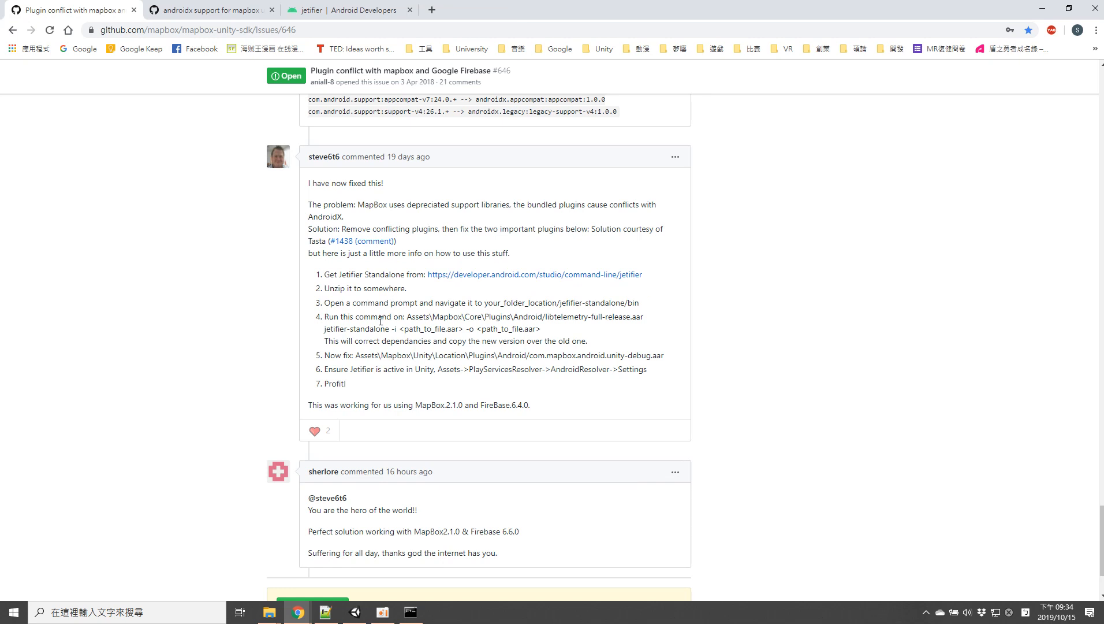
mouse_move(385, 419)
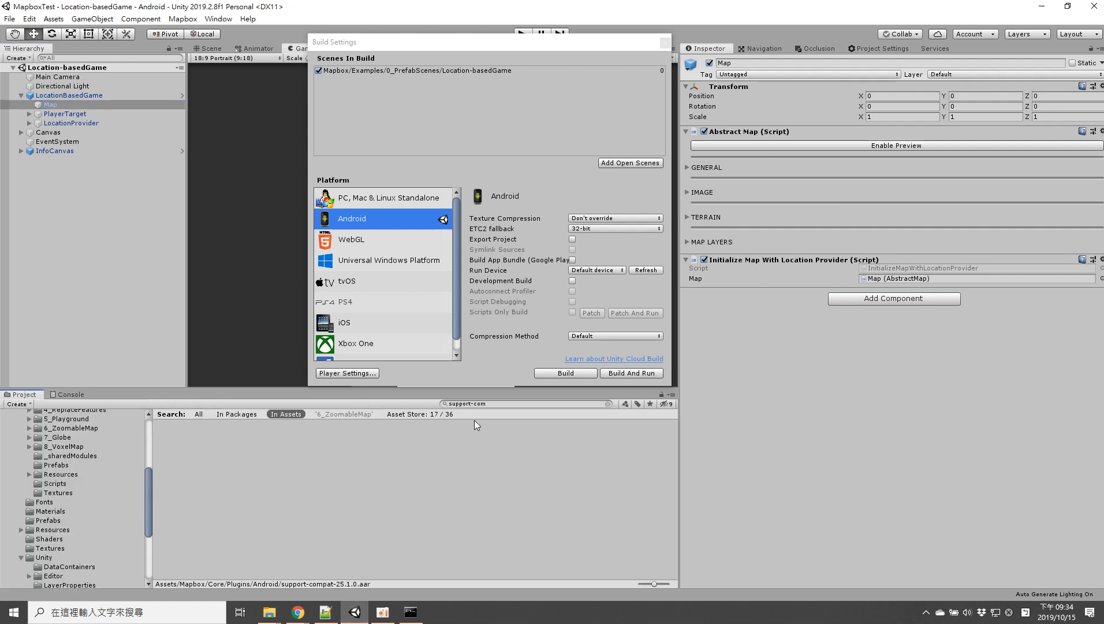
mouse_move(477, 418)
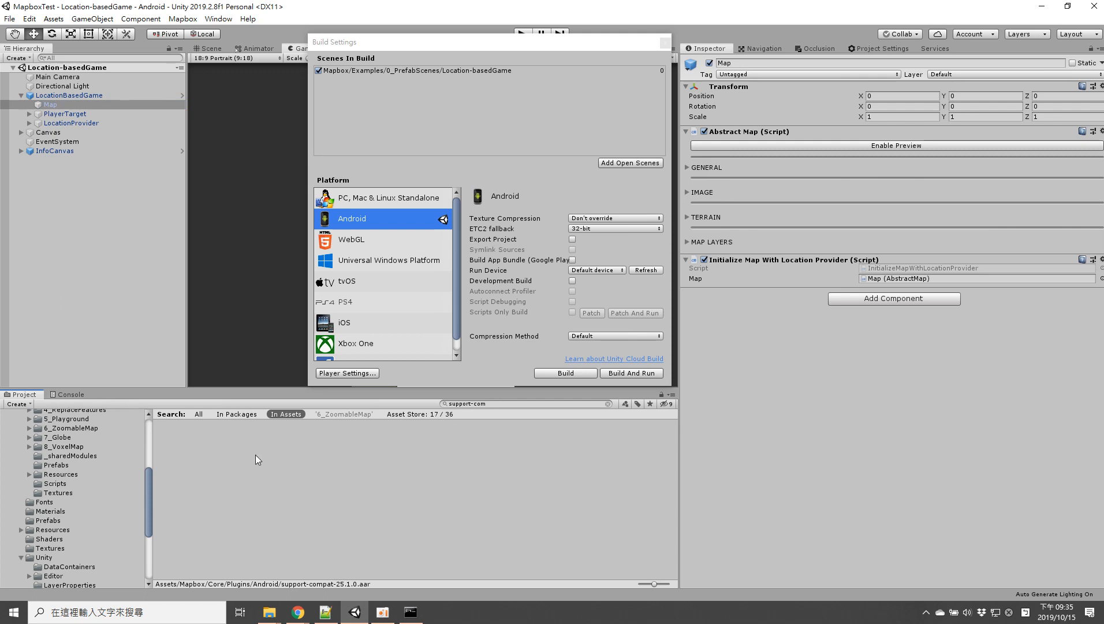
mouse_move(308, 512)
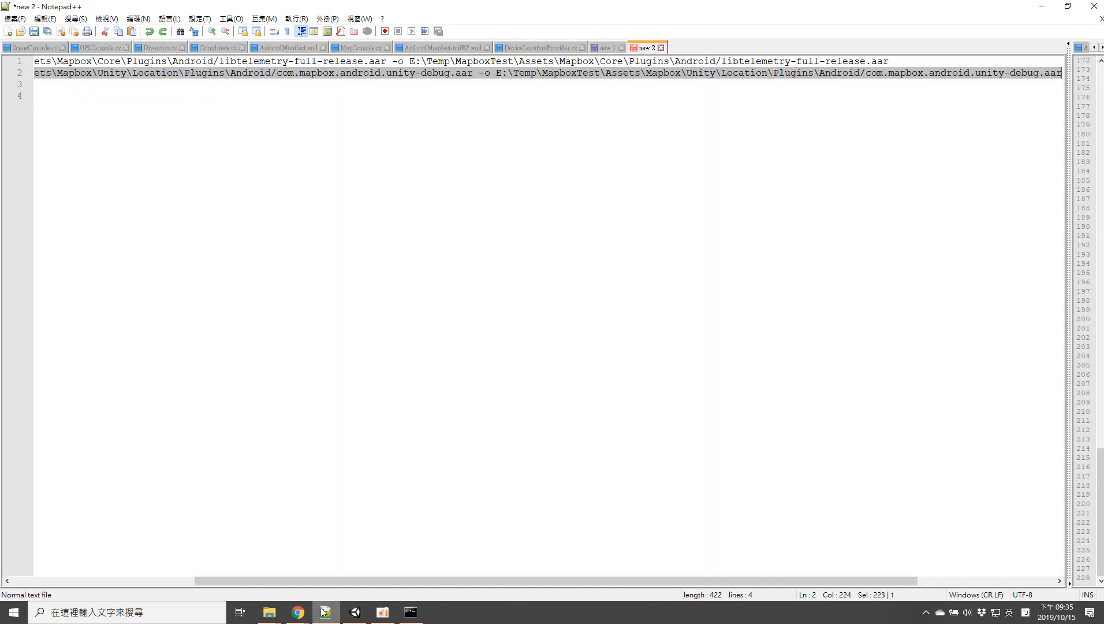
Step: Show the device log in Notepad++'s 'new 1' tab to review the input channel errors
click(608, 47)
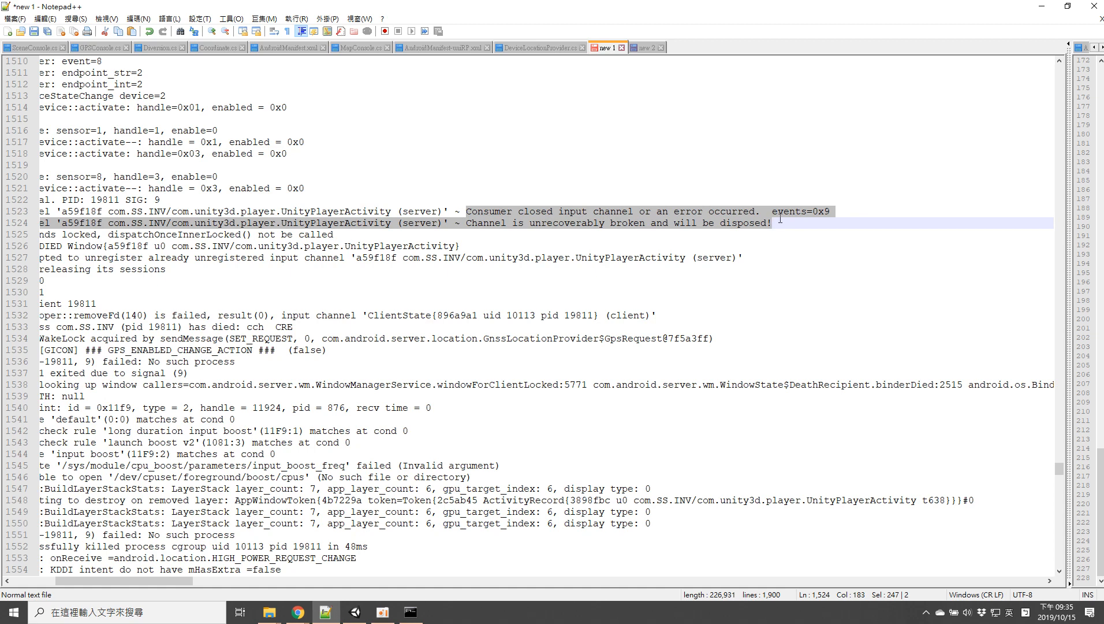
mouse_move(162, 373)
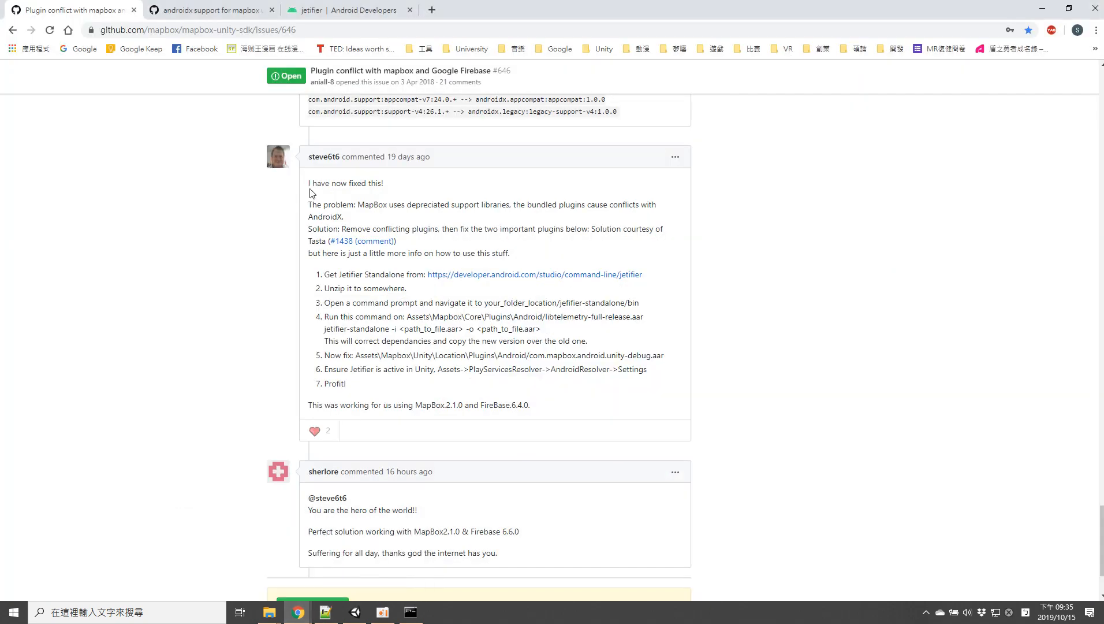
mouse_move(564, 408)
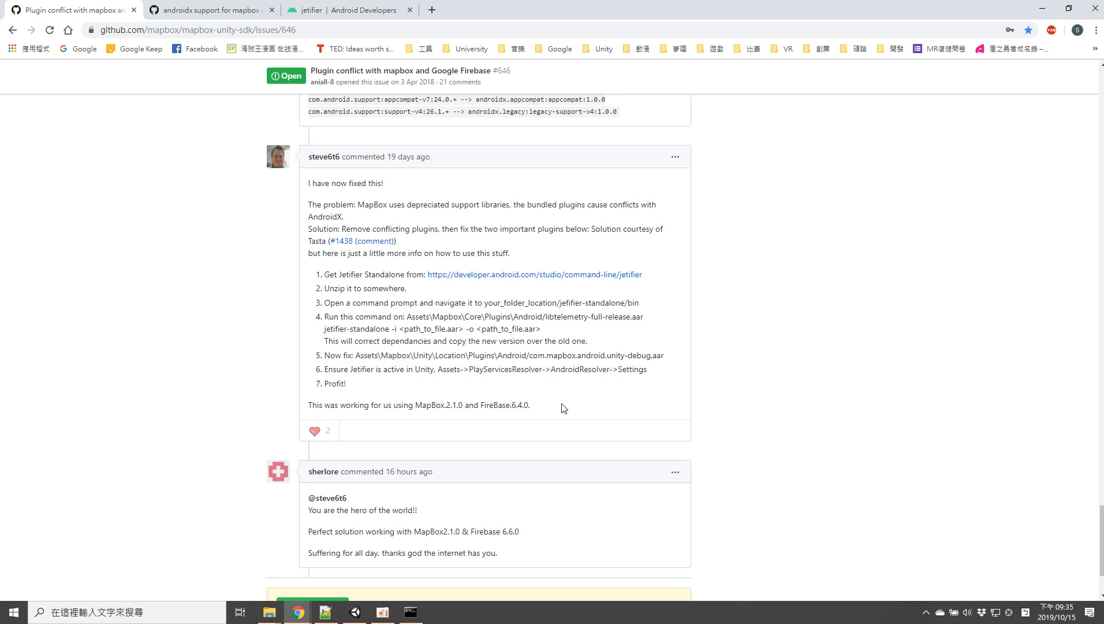